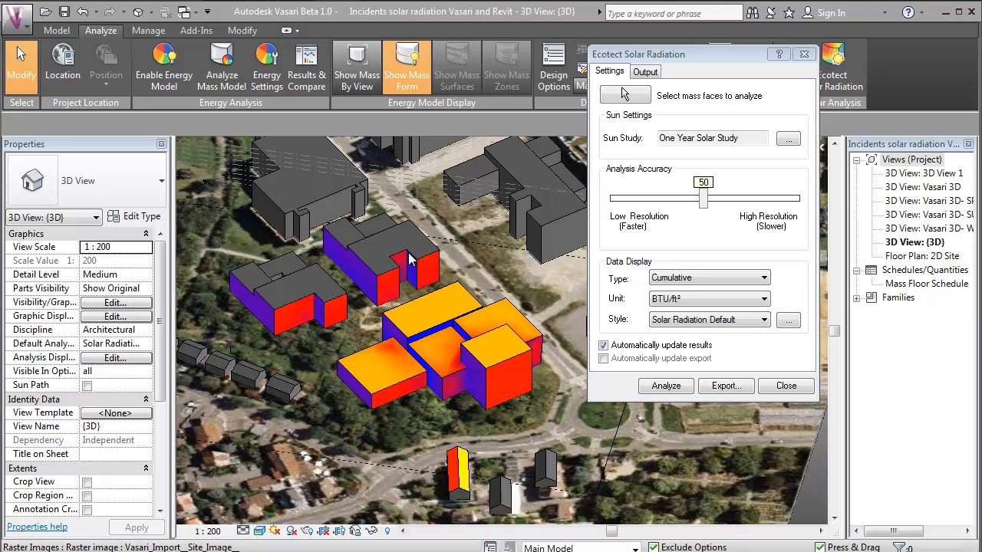
mouse_move(408, 261)
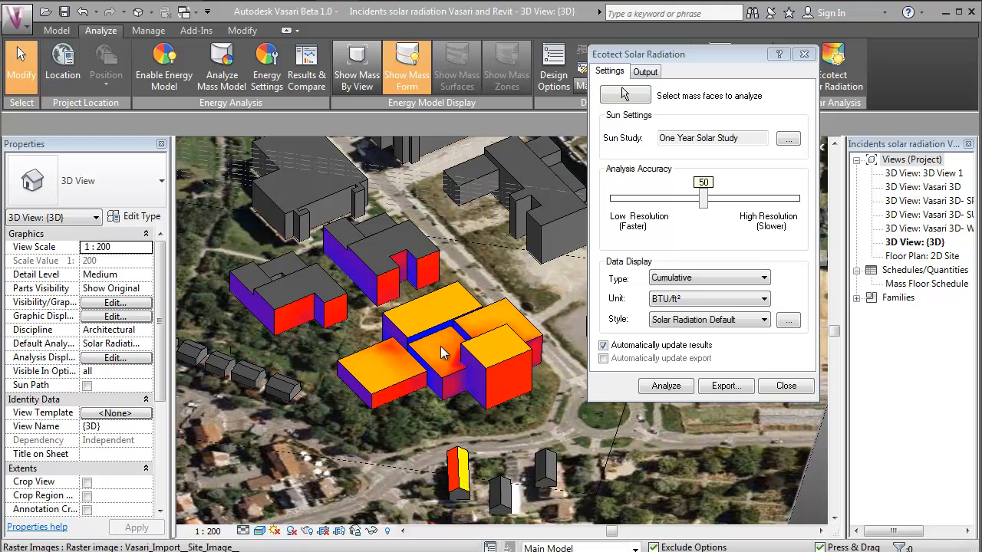
mouse_move(306, 344)
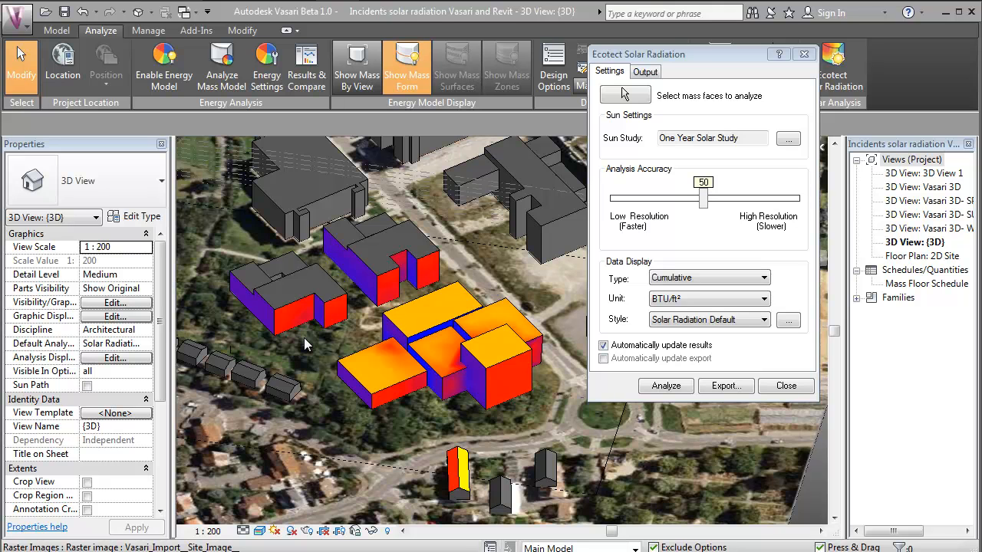
mouse_move(316, 289)
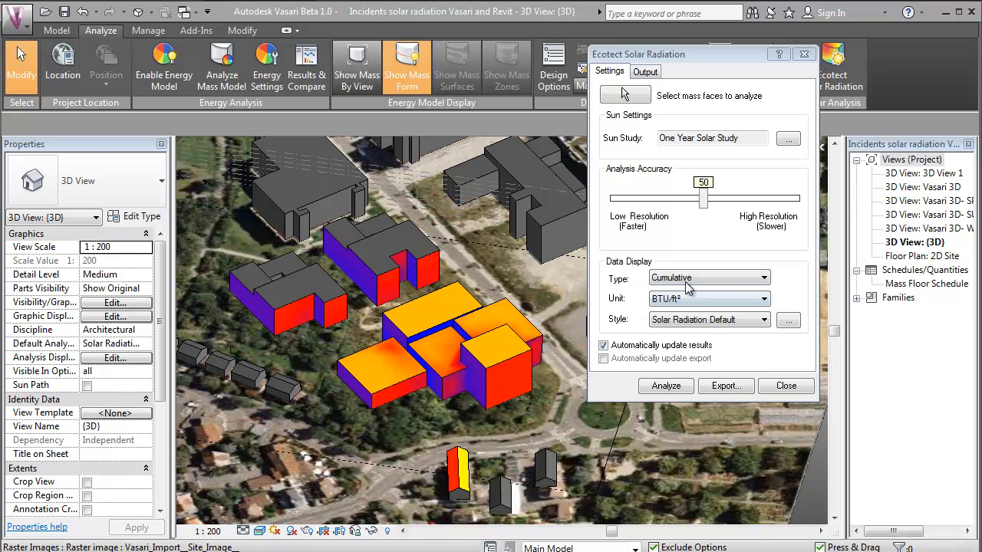
mouse_move(534, 314)
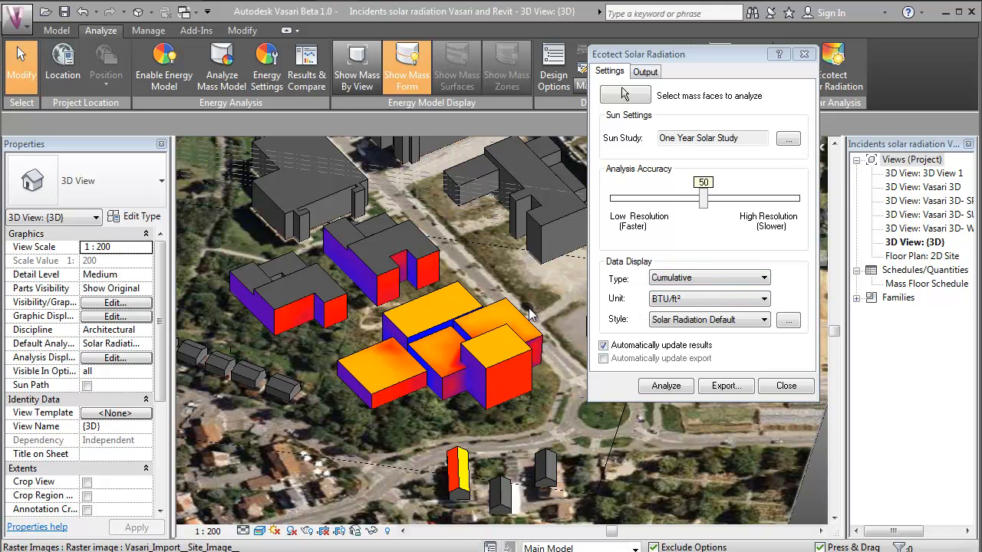
mouse_move(475, 360)
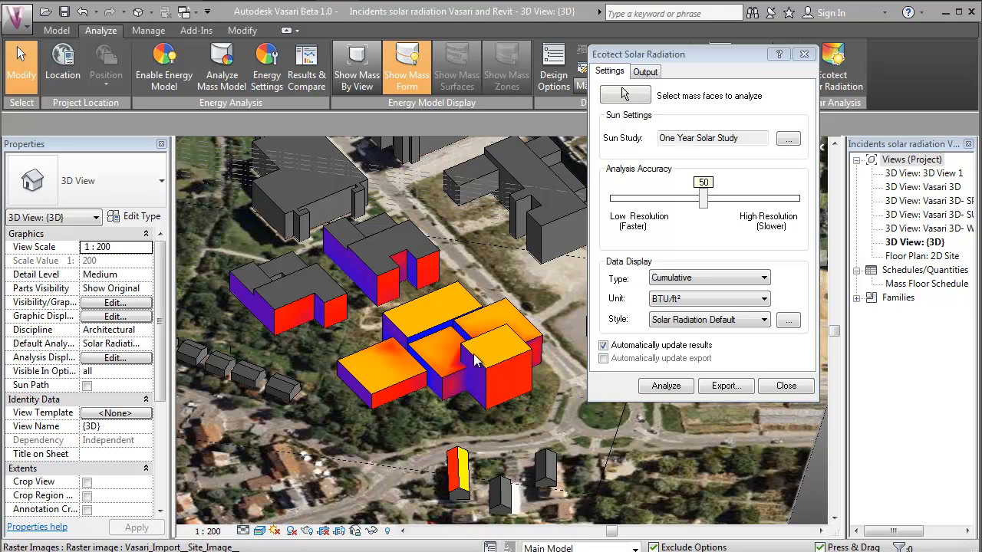
mouse_move(509, 362)
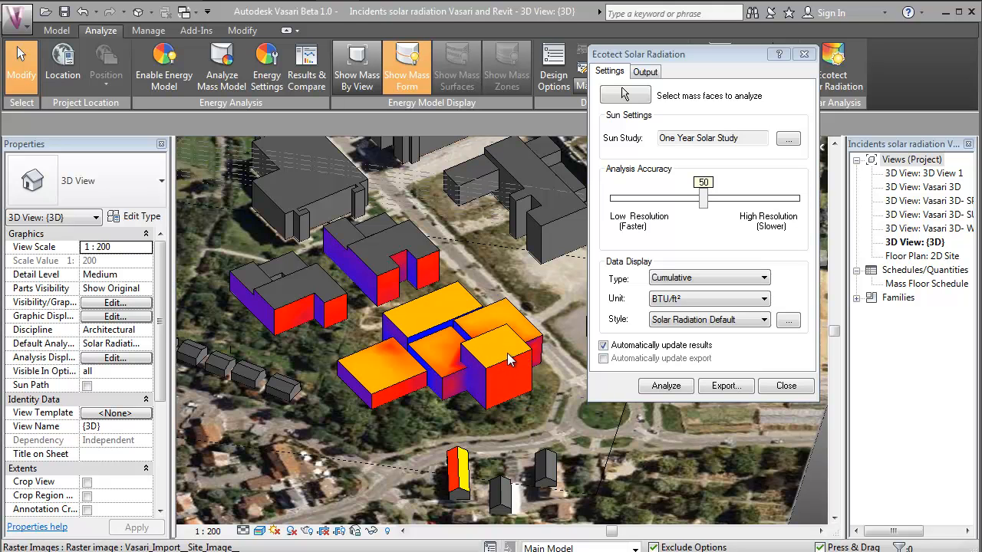
mouse_move(476, 350)
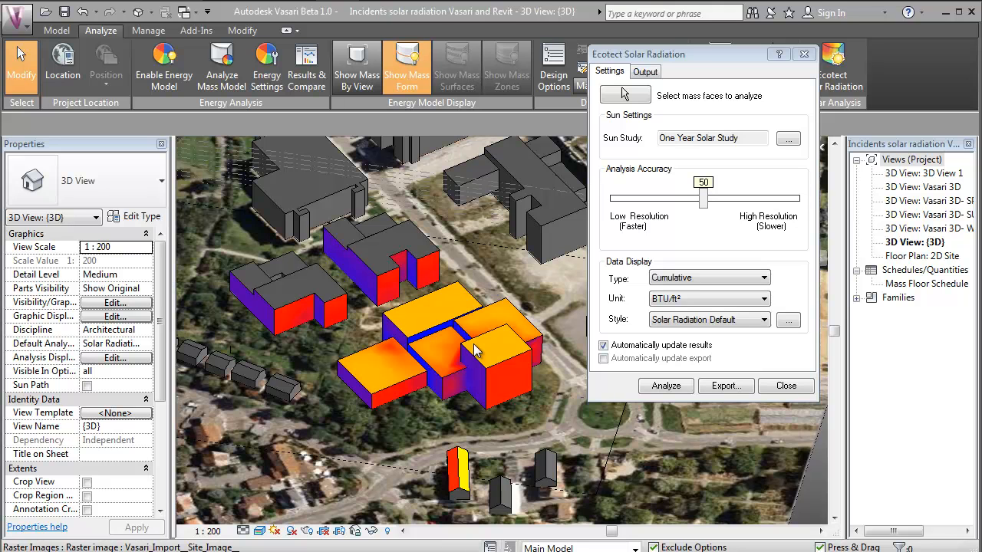
mouse_move(494, 378)
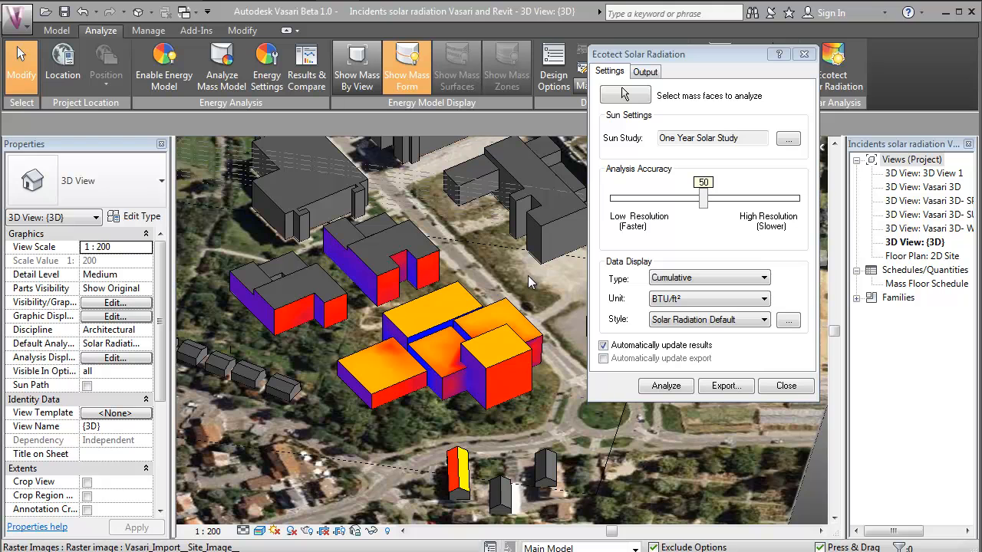
mouse_move(408, 328)
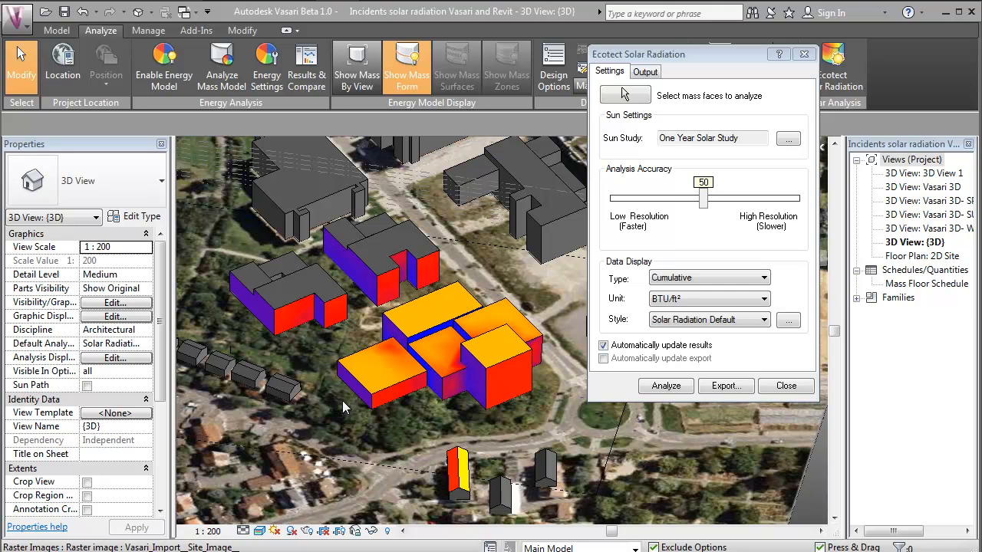
mouse_move(503, 387)
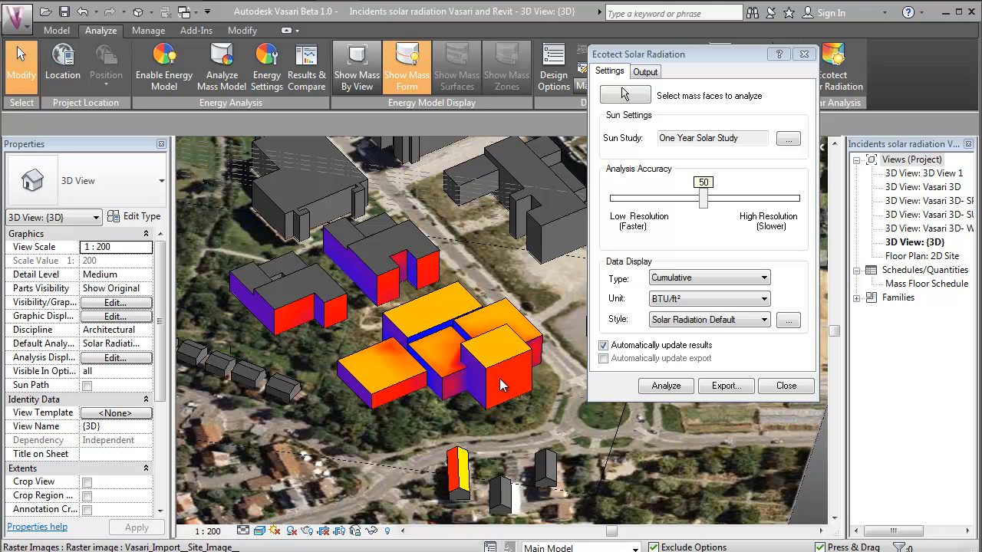
mouse_move(437, 365)
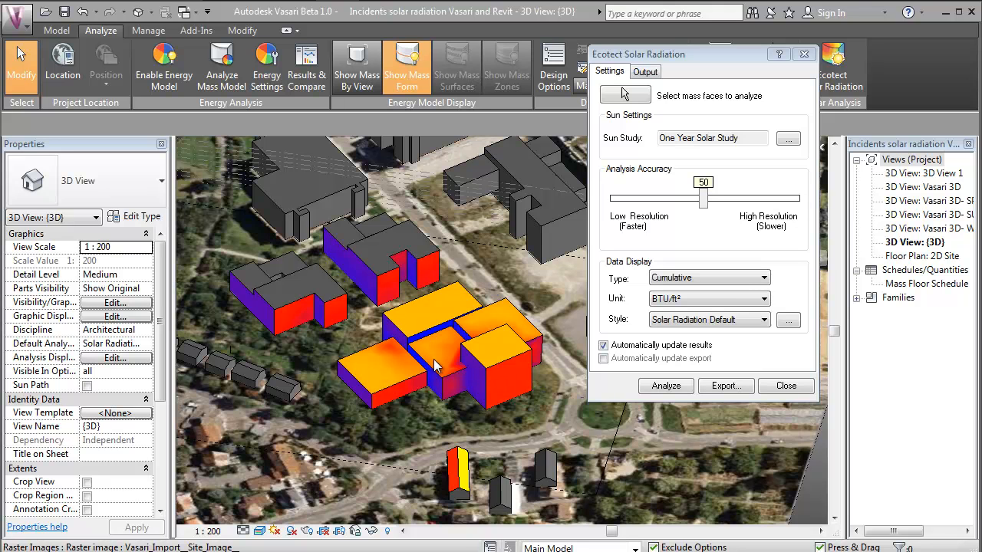
mouse_move(443, 376)
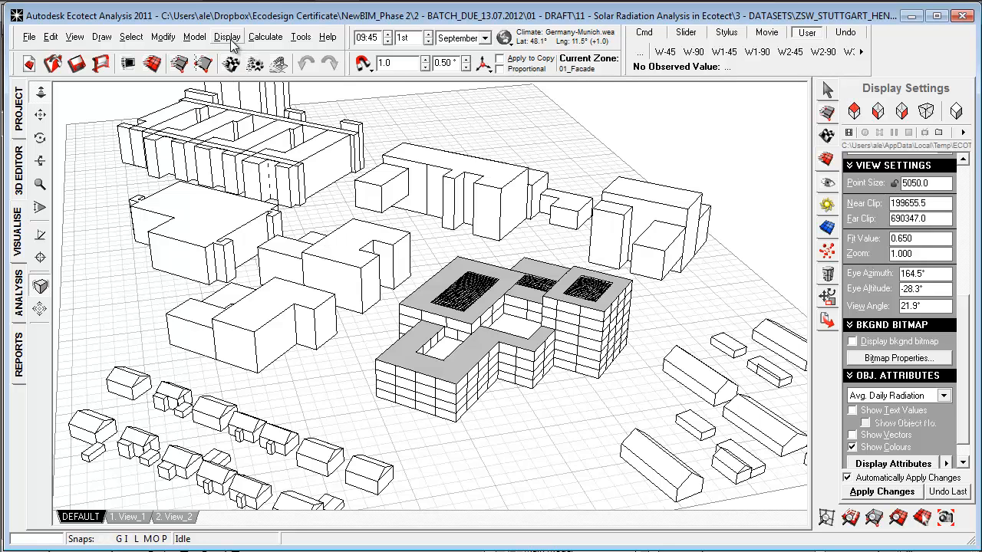
Colour the facades by Attrib. 1: Avg. Daily Radiation via Display > Object Attribute Values
left_click(228, 37)
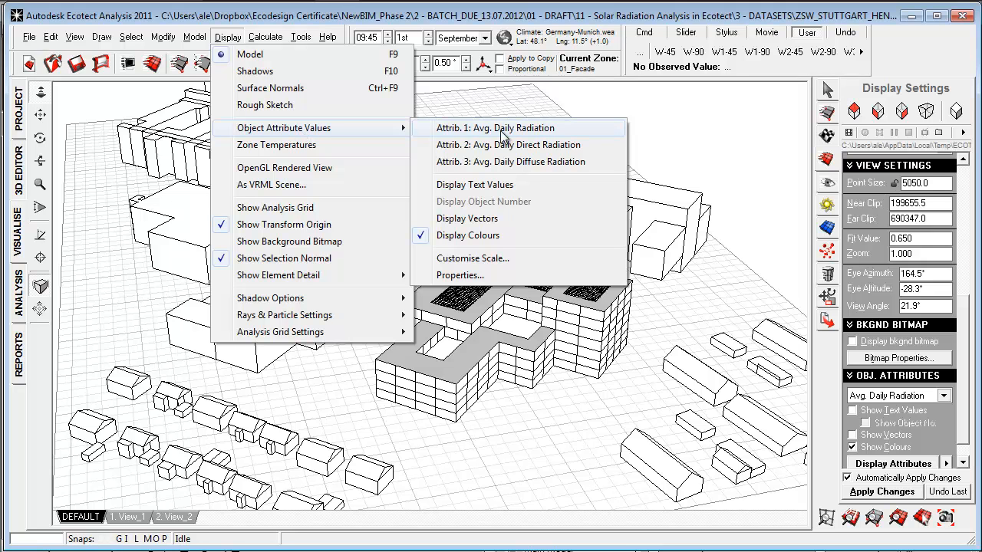
left_click(494, 127)
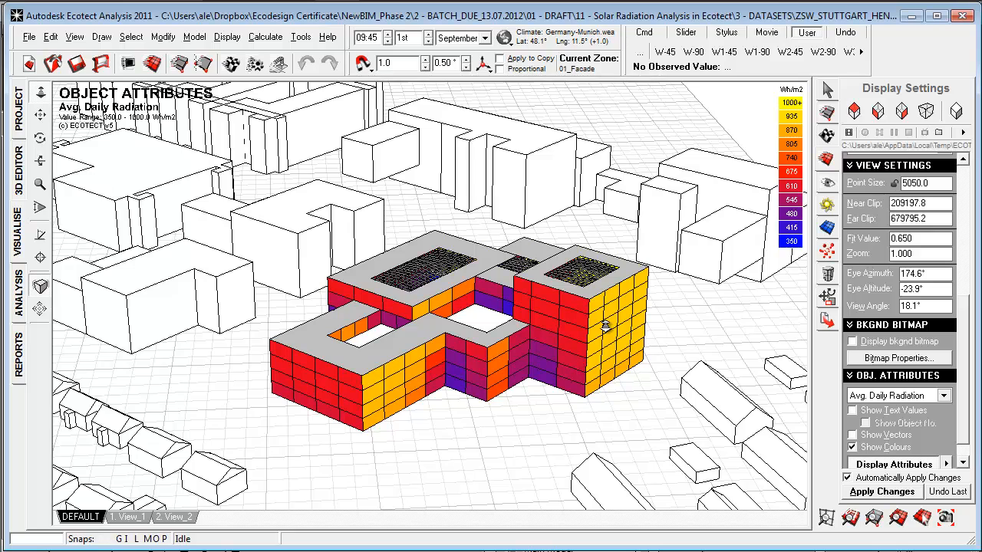
mouse_move(436, 404)
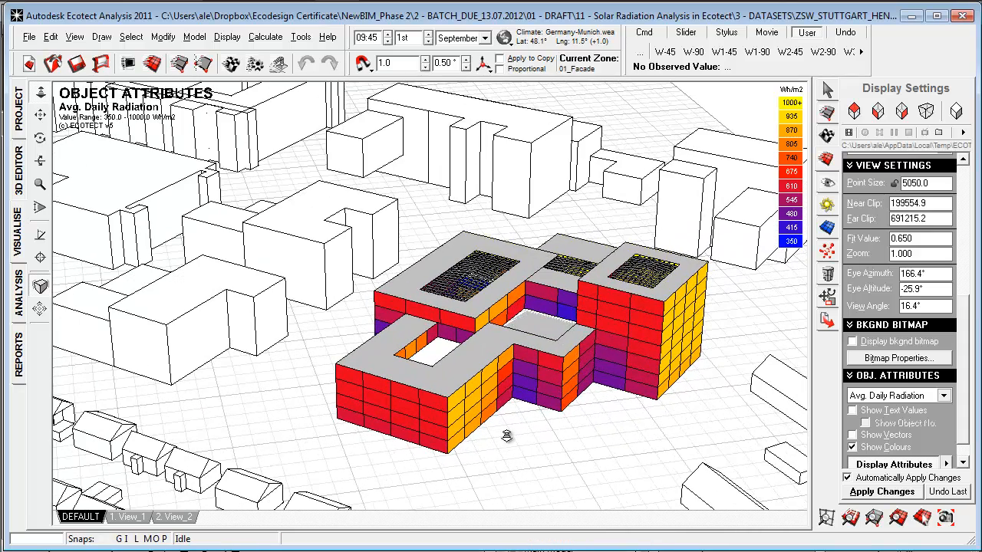
mouse_move(451, 432)
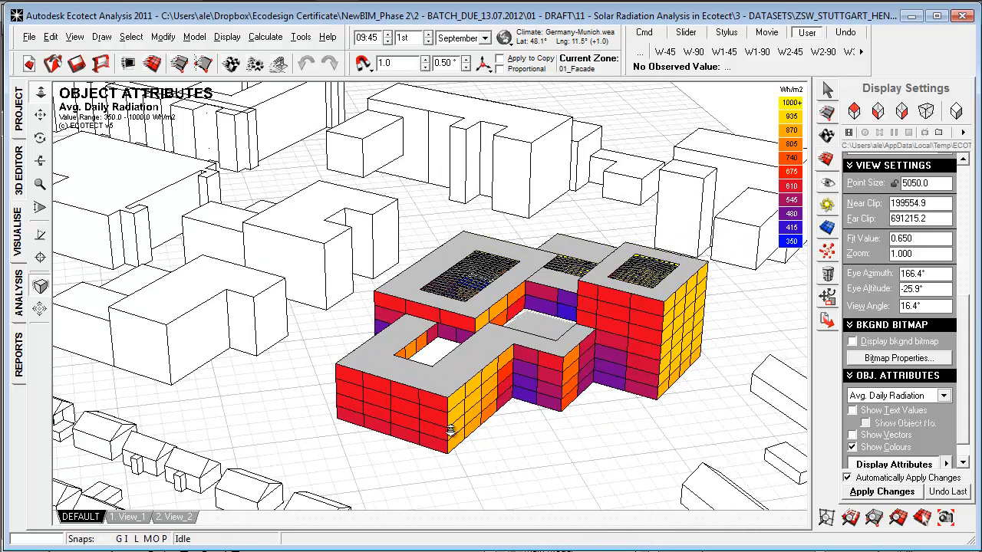
Show the Zone Management panel beside the model and orbit to another side
left_click(827, 116)
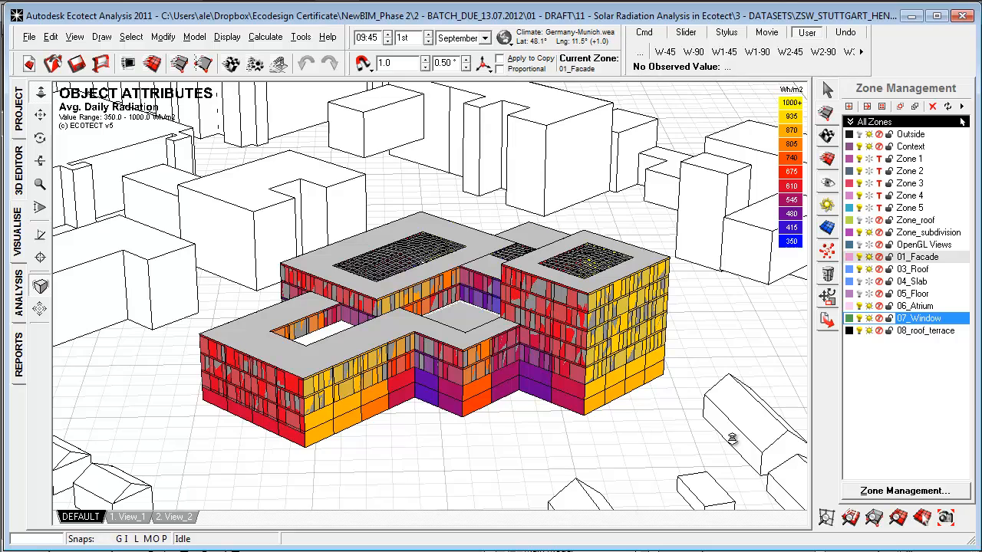
mouse_move(463, 377)
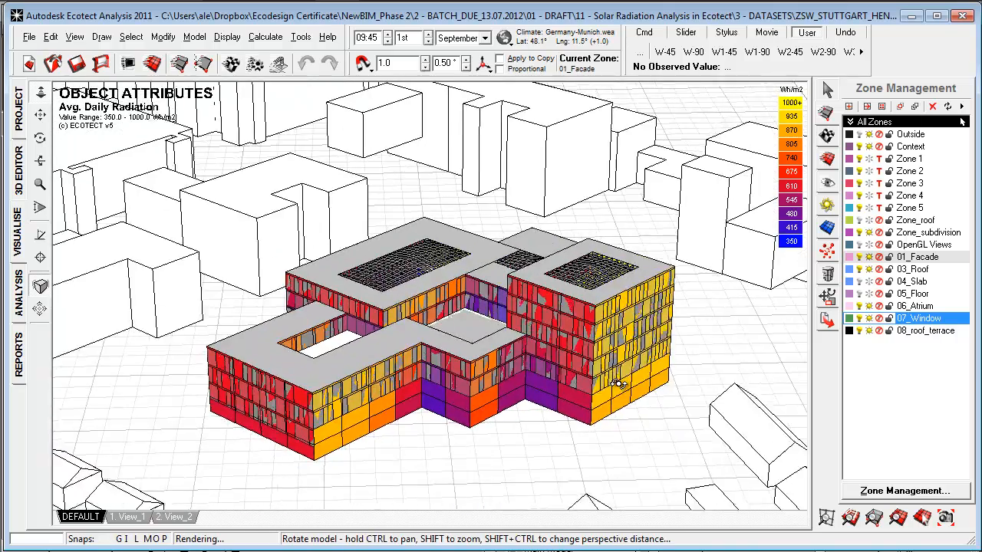
right_click(622, 382)
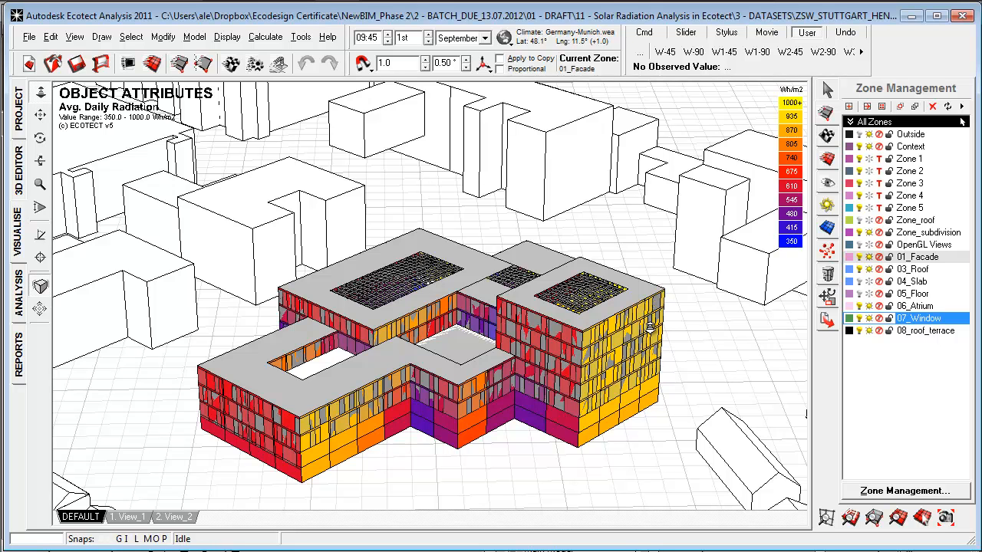
mouse_move(371, 481)
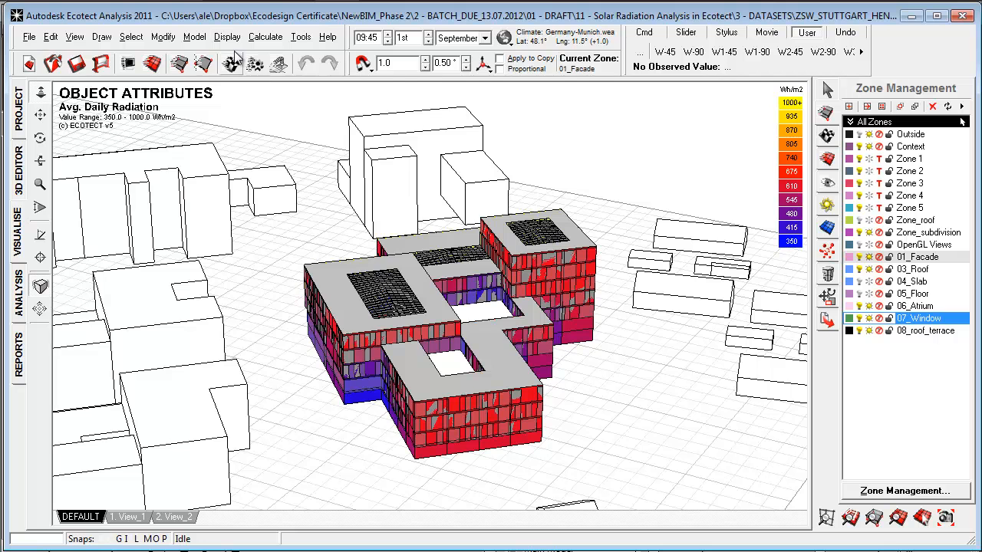
Enable Display Text Values on the cells, toggle Display Vectors on and back off
left_click(227, 36)
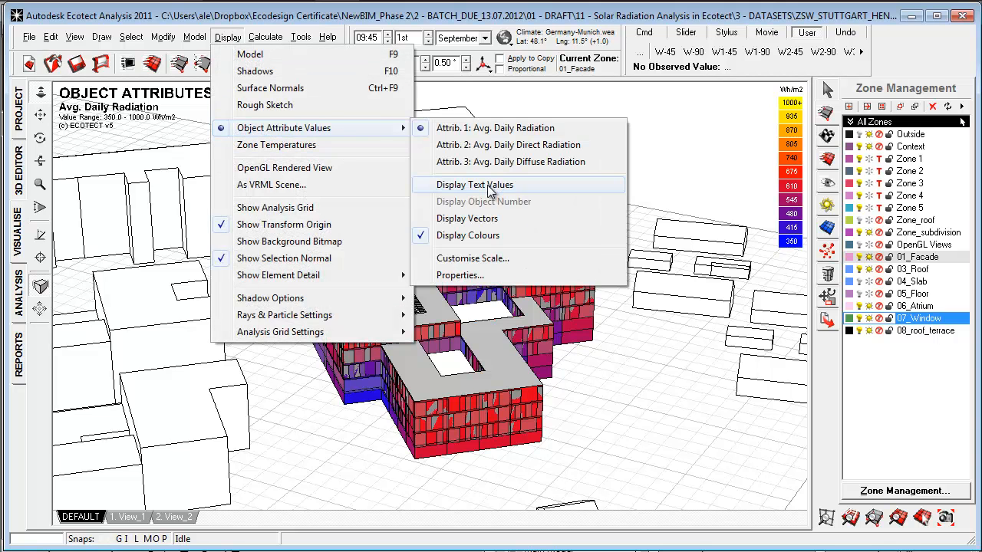
left_click(474, 185)
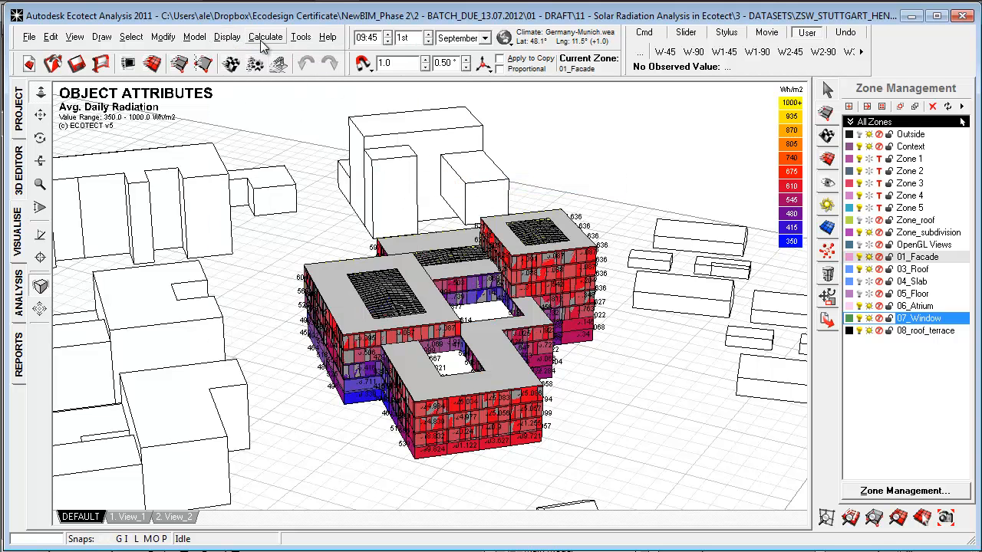
left_click(227, 37)
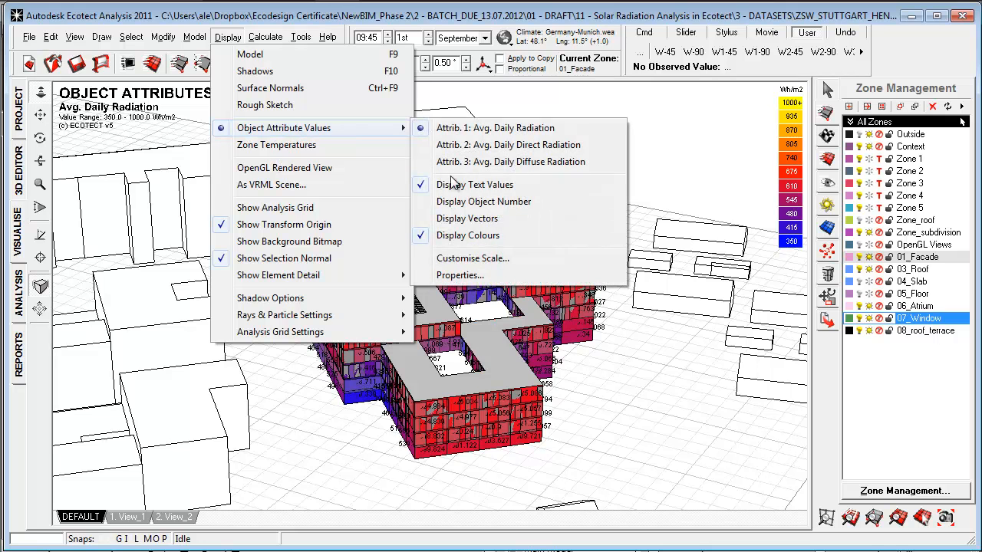
mouse_move(467, 236)
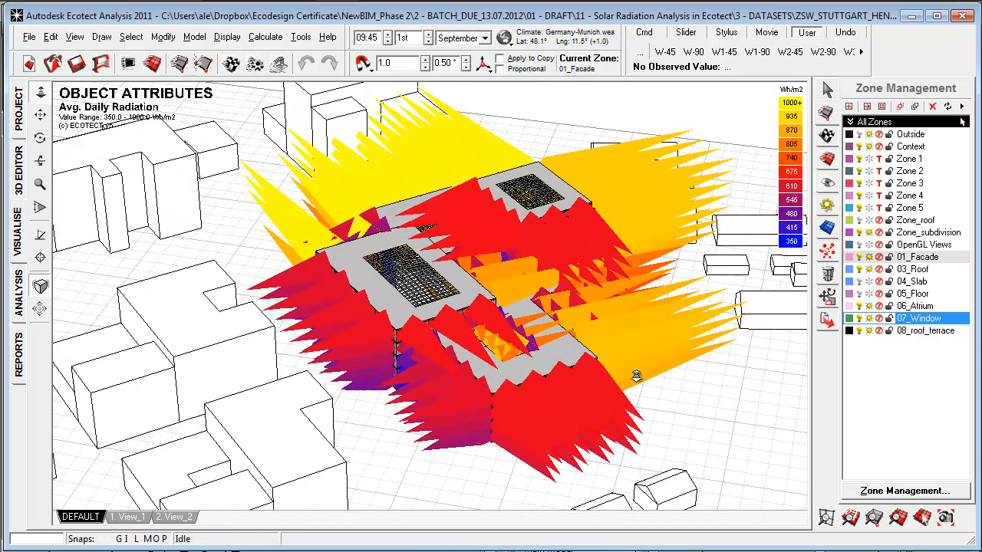
left_click(227, 36)
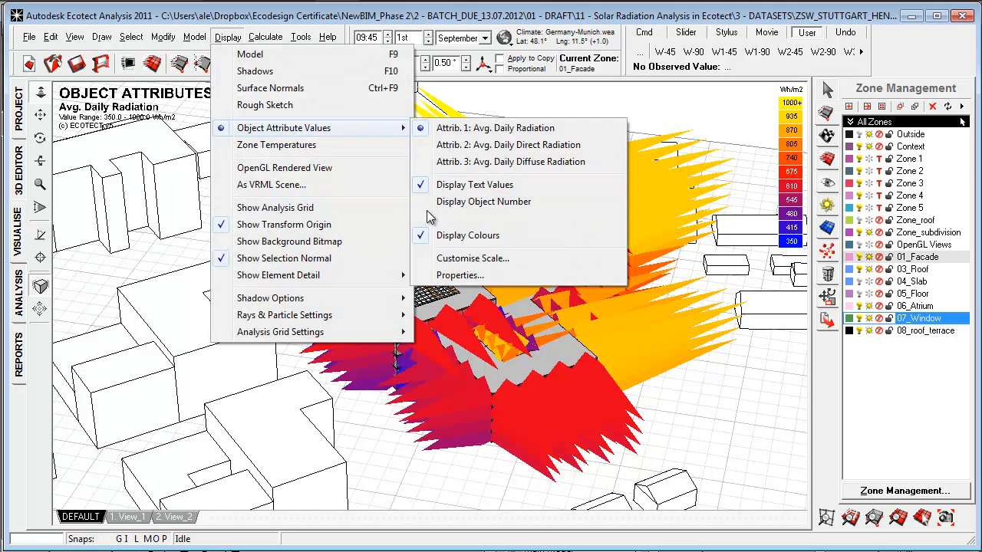
left_click(476, 184)
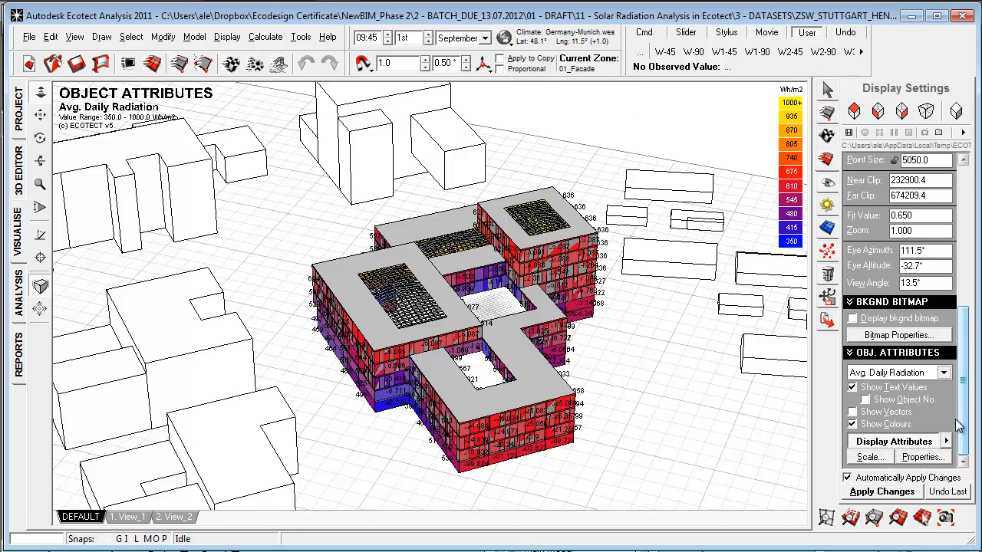
mouse_move(950, 451)
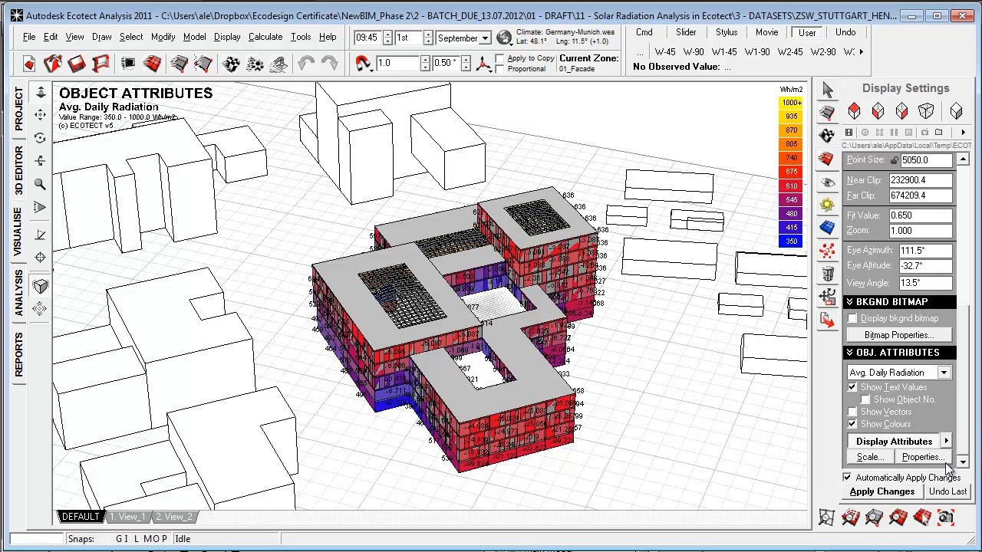
Review the daily total, direct and diffuse radiation attributes in Attribute Management and accept with OK
left_click(924, 457)
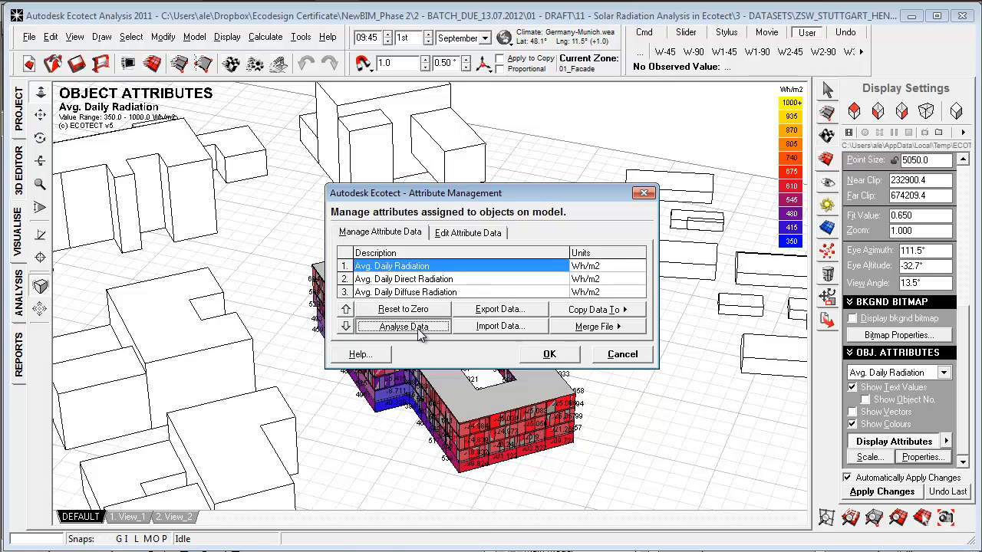
left_click(402, 325)
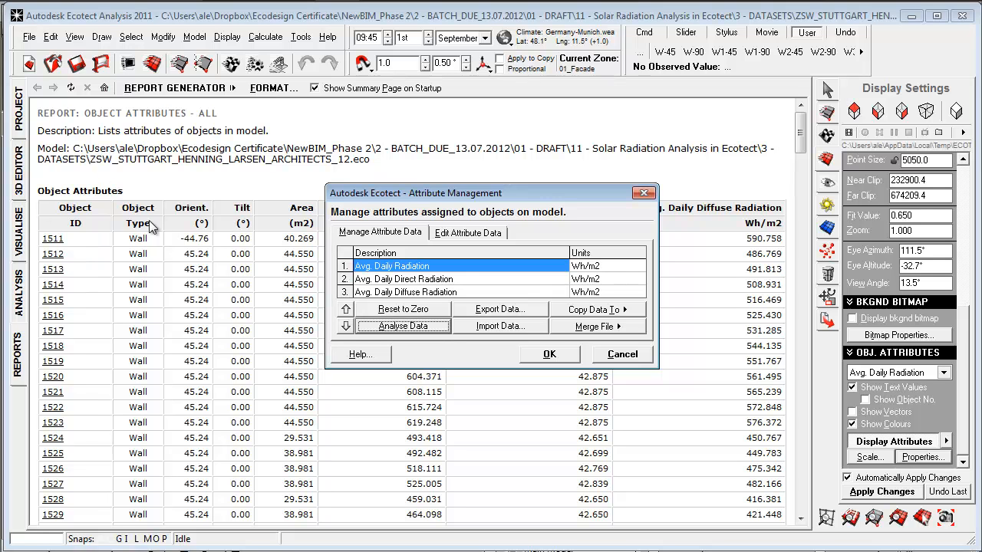
mouse_move(187, 270)
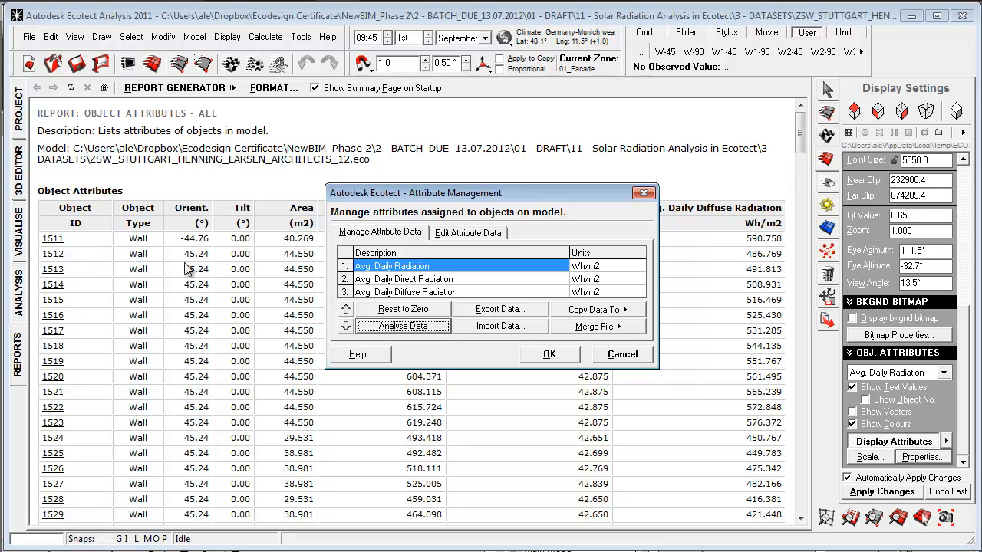
mouse_move(223, 299)
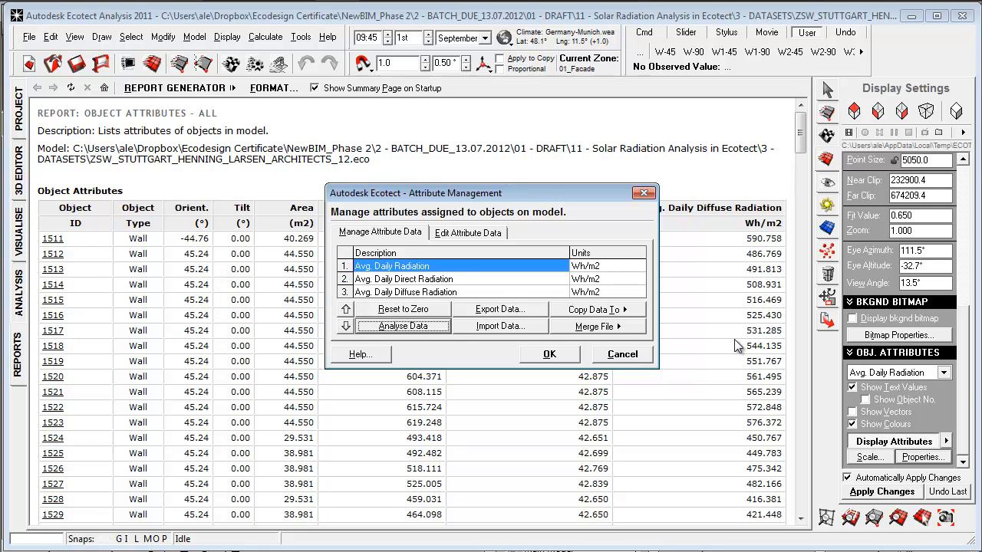
mouse_move(734, 380)
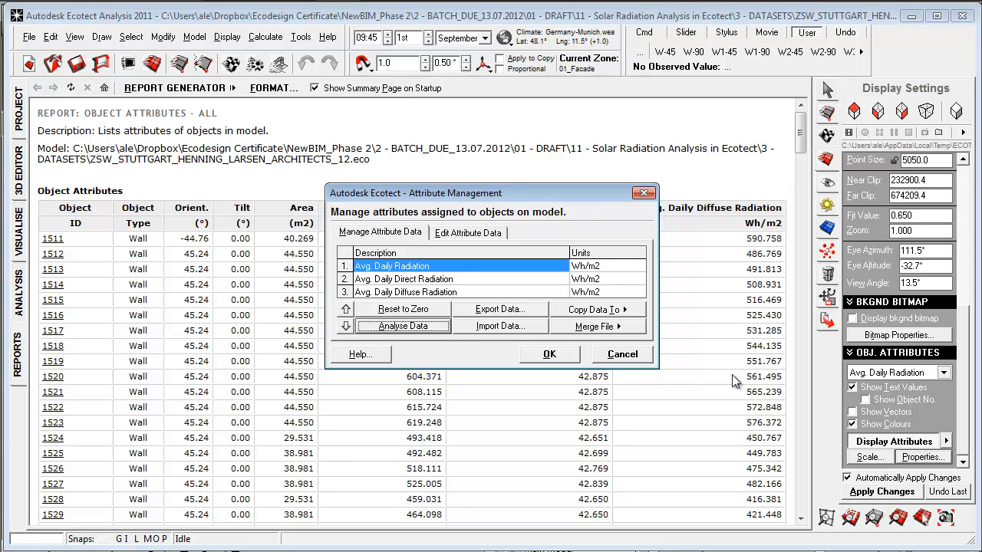
mouse_move(727, 378)
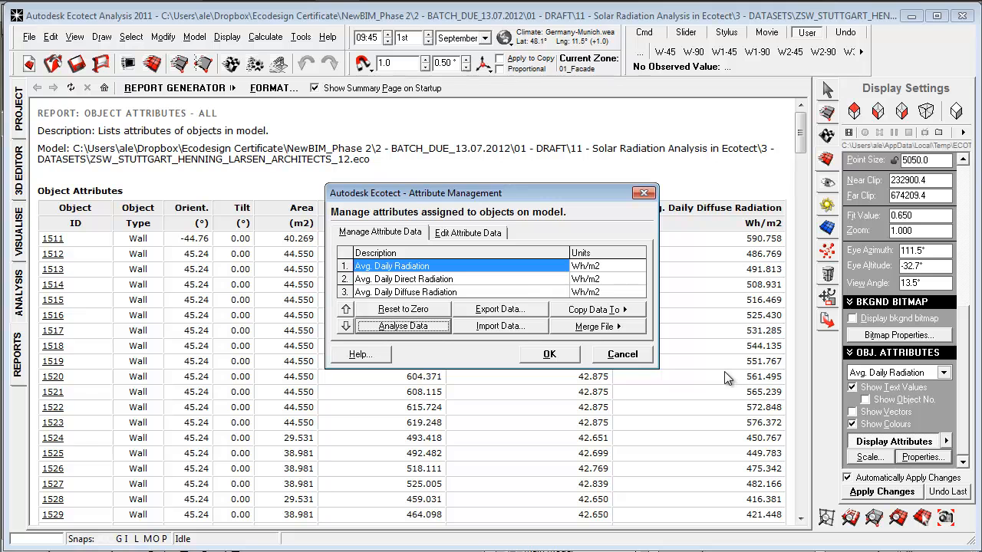
mouse_move(587, 374)
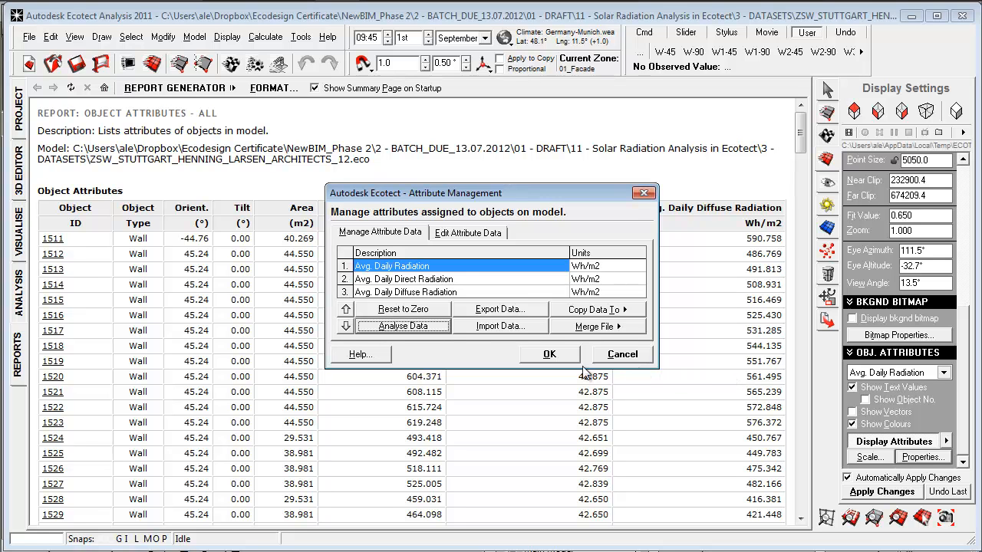
mouse_move(546, 370)
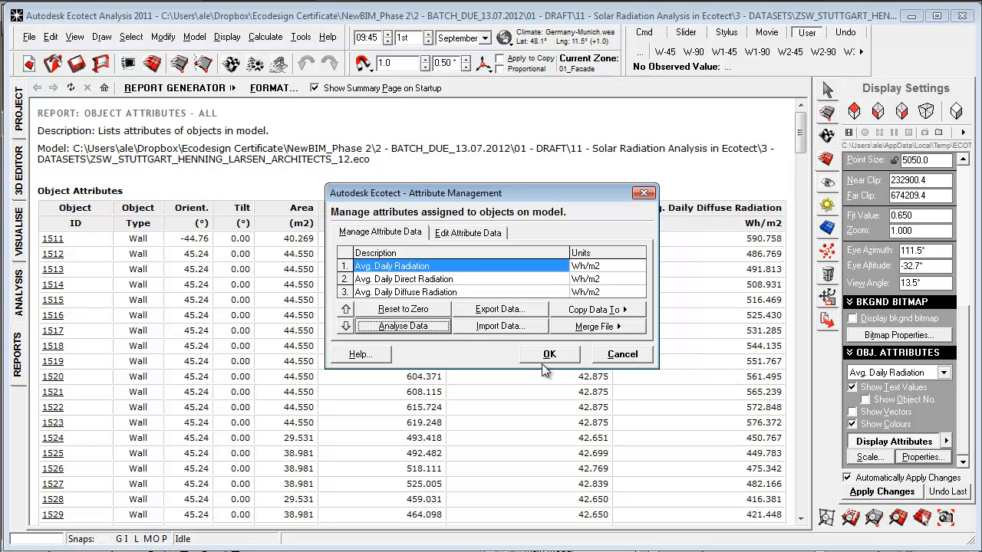
mouse_move(550, 361)
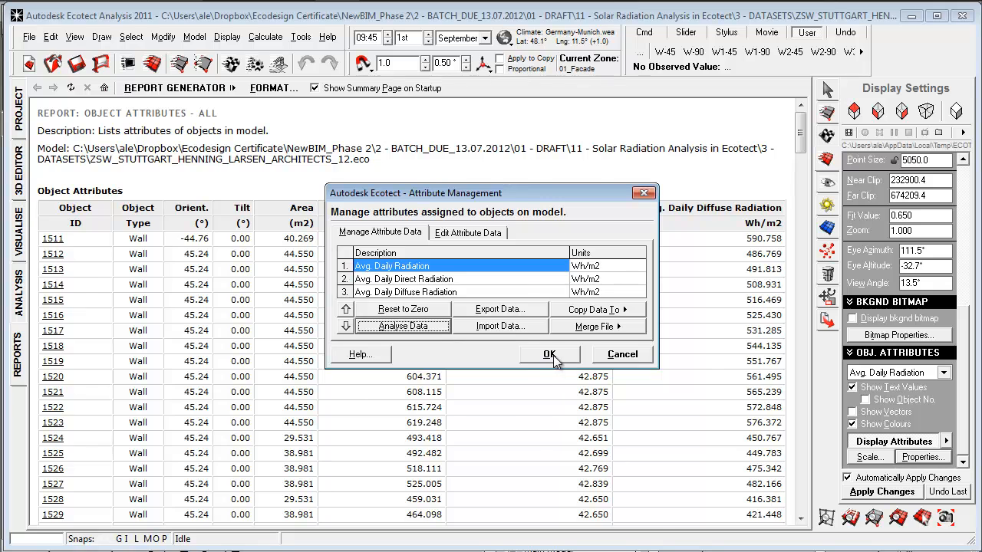
left_click(549, 353)
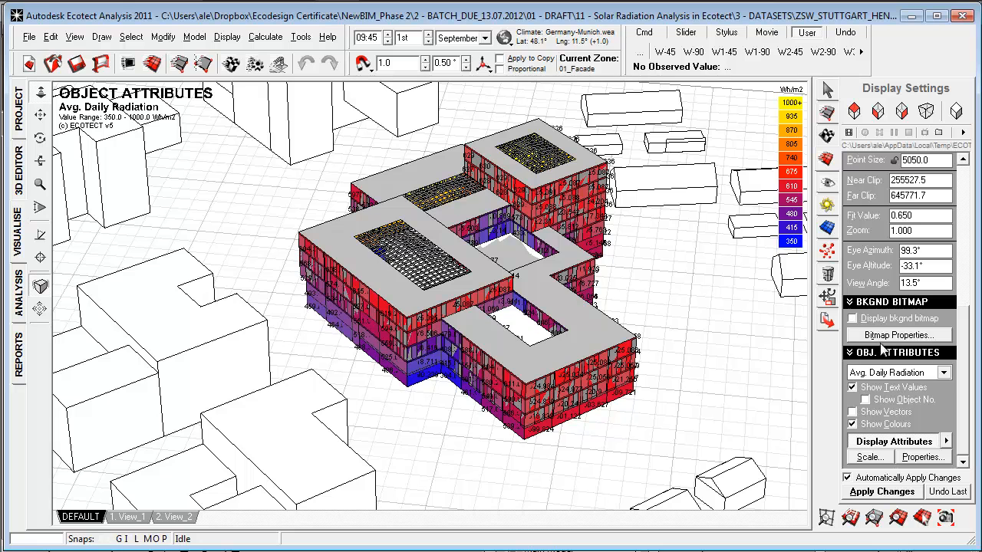
Set the Colour Scale maximum to 750 so the range runs 350 to 750 Wh/m²
left_click(868, 457)
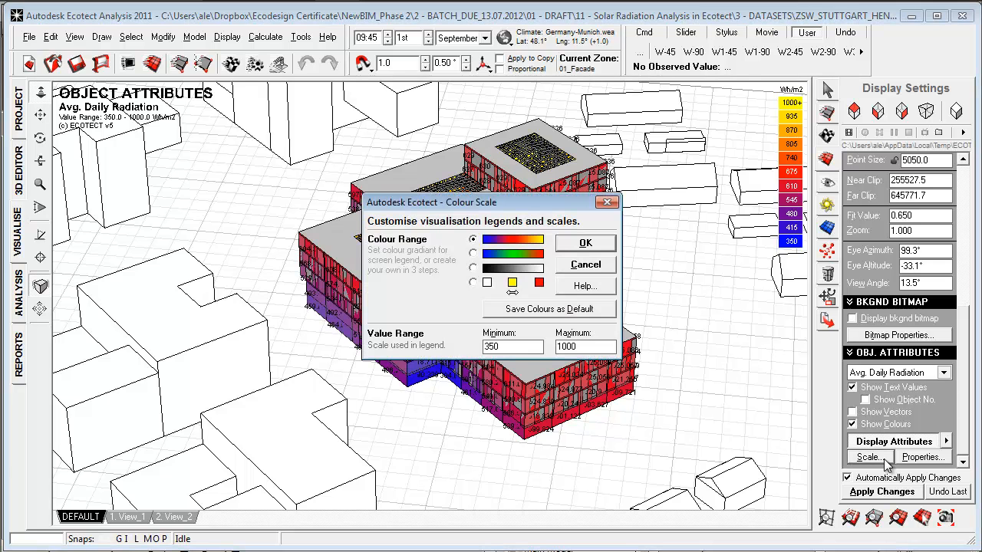
left_click(512, 347)
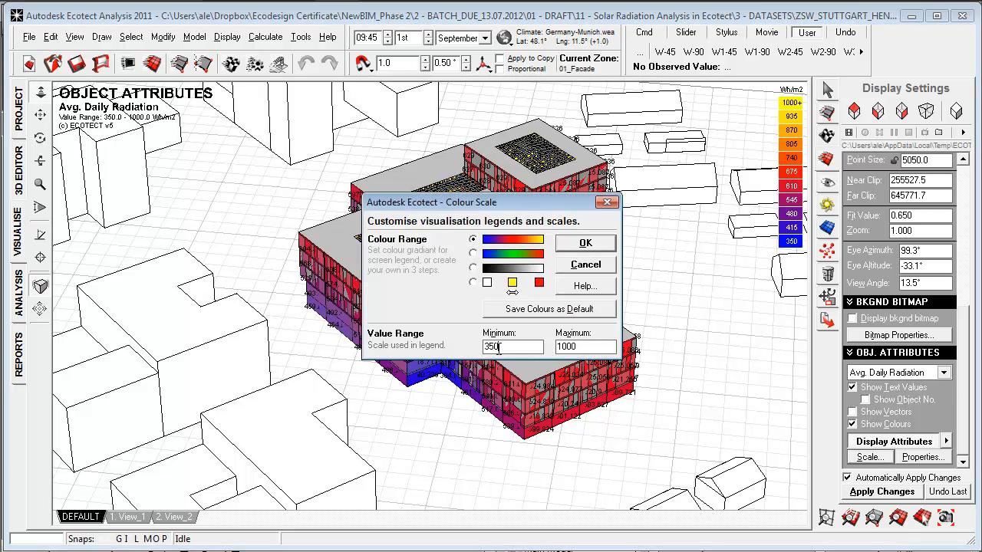
triple_click(499, 347)
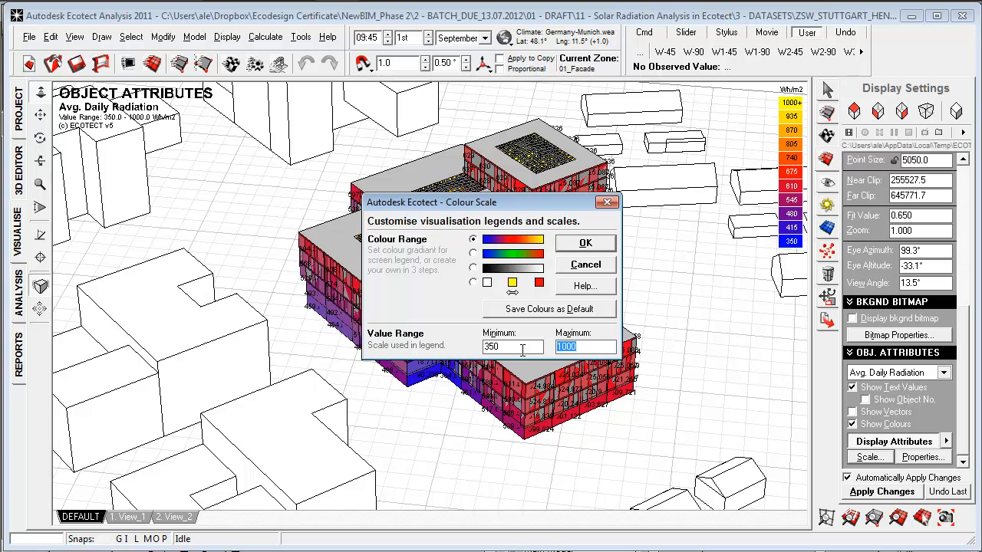
type("7")
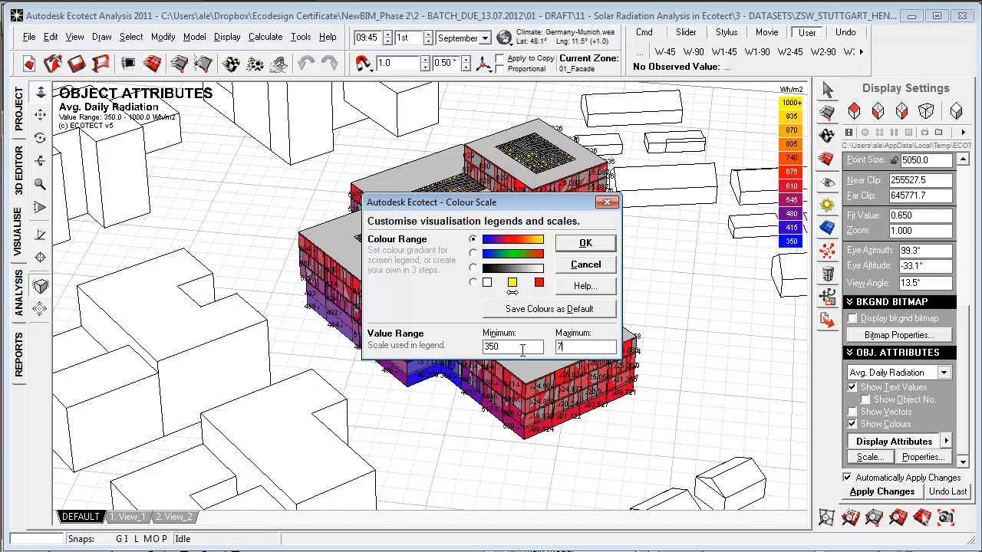
type("50")
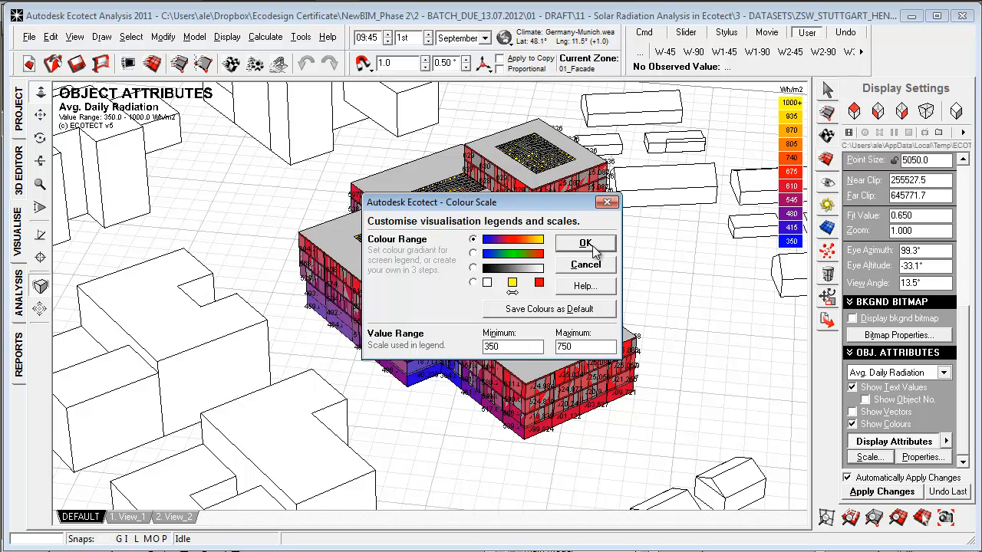
left_click(585, 243)
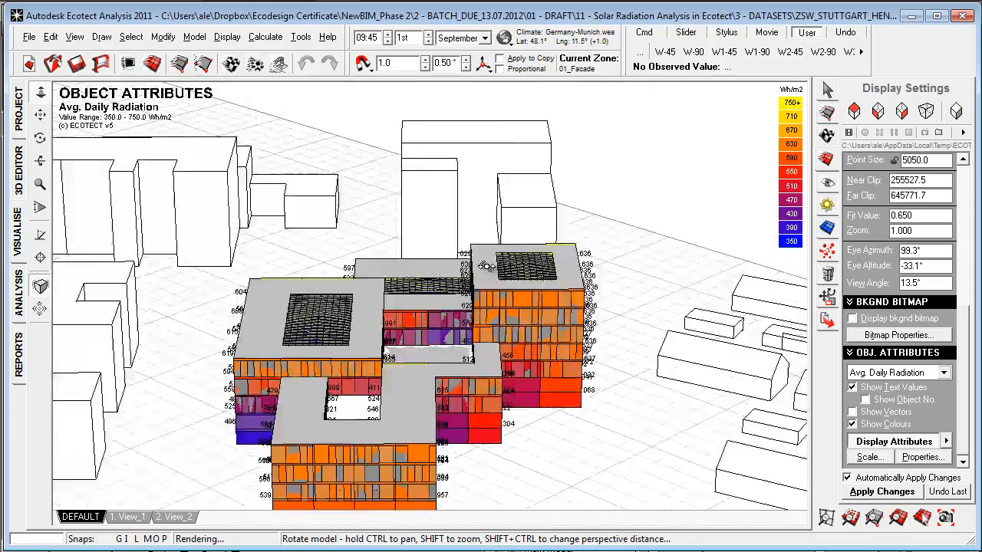
Orbit and recentre the building view before switching to the Simple.eco model
left_click_drag(483, 264, 359, 381)
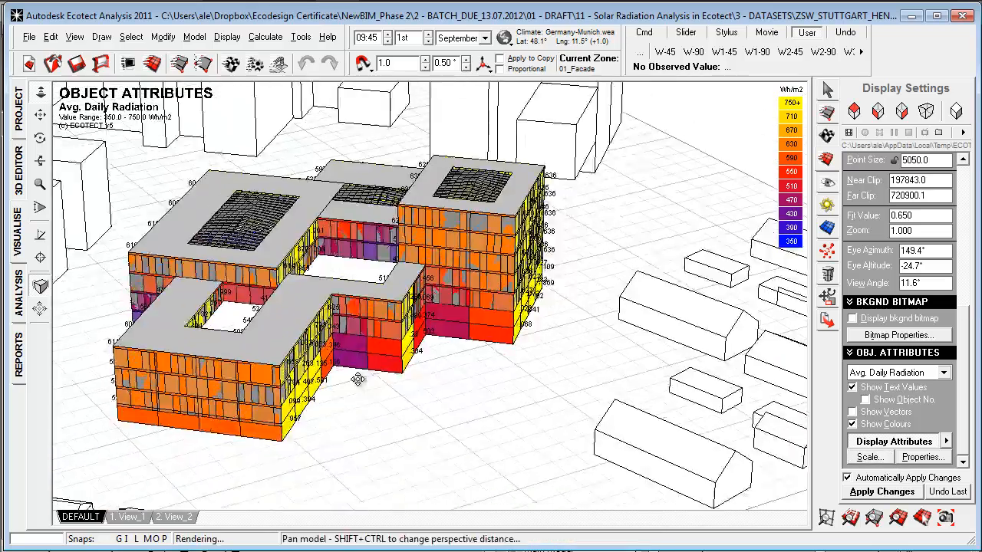
left_click_drag(359, 381, 396, 391)
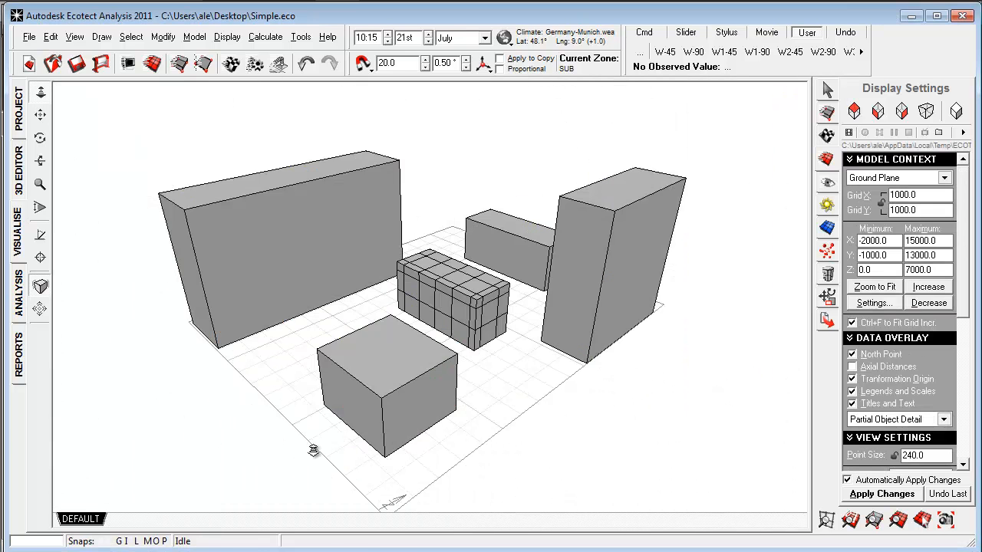
Run Calculate > Solar Exposure with Average Daily incident radiation and Sun-Path shading
left_click_drag(313, 451, 269, 431)
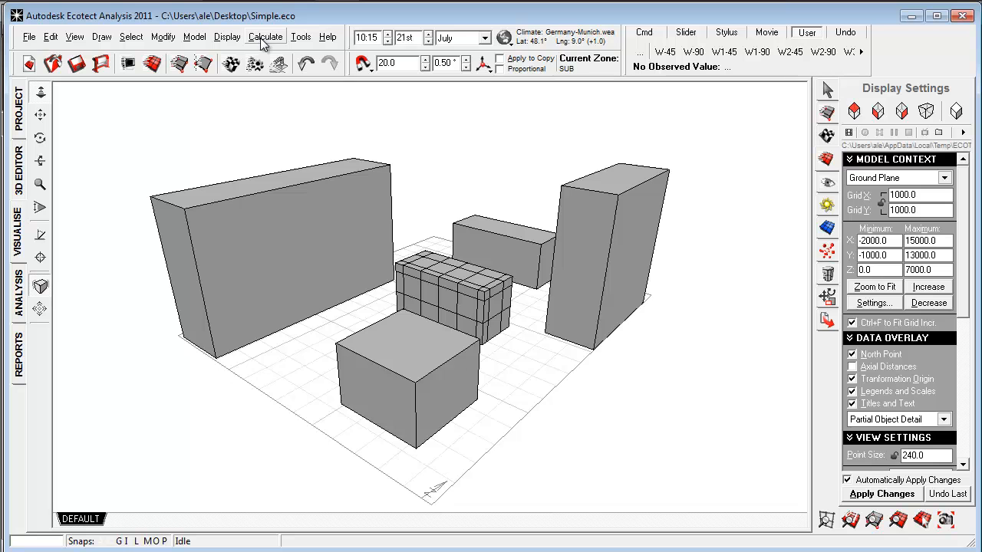
left_click(265, 36)
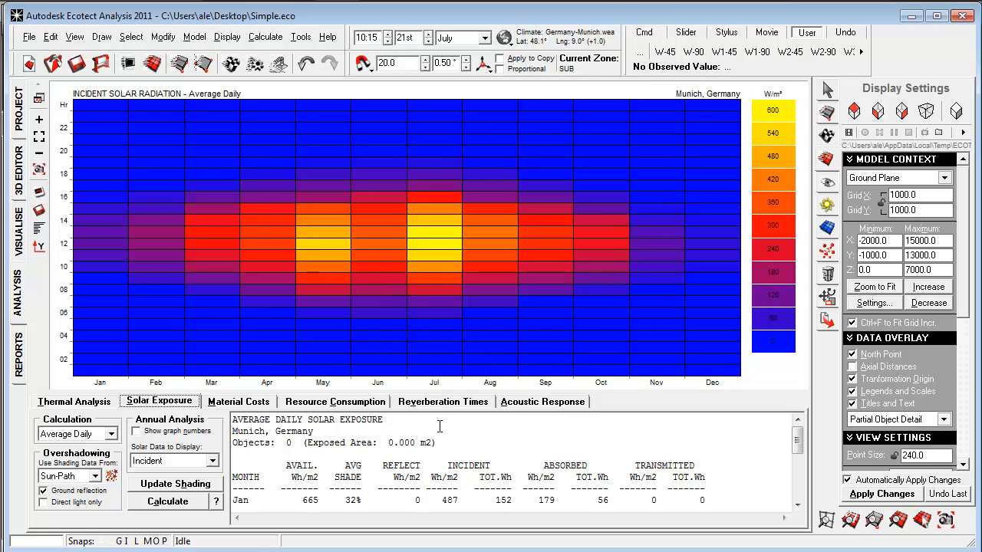
mouse_move(305, 269)
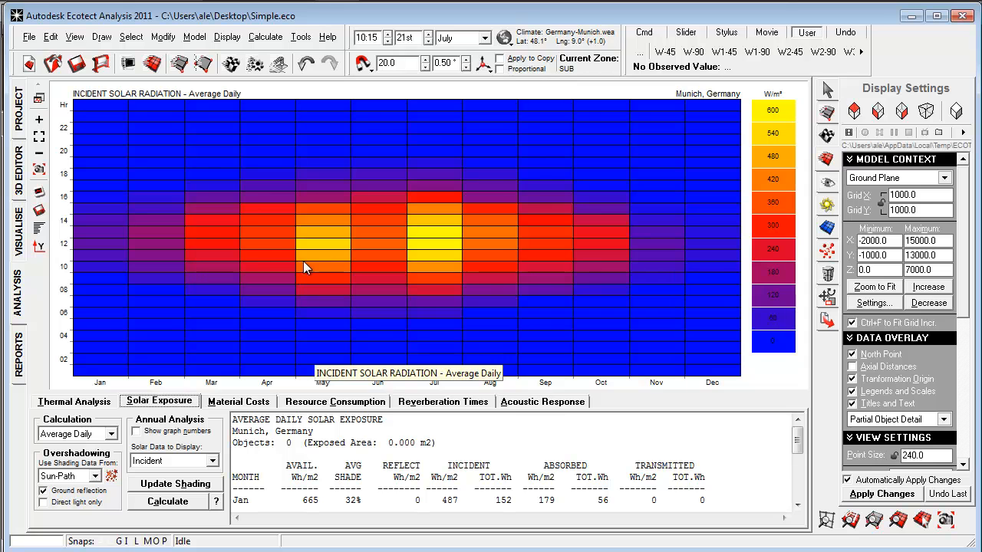
mouse_move(534, 301)
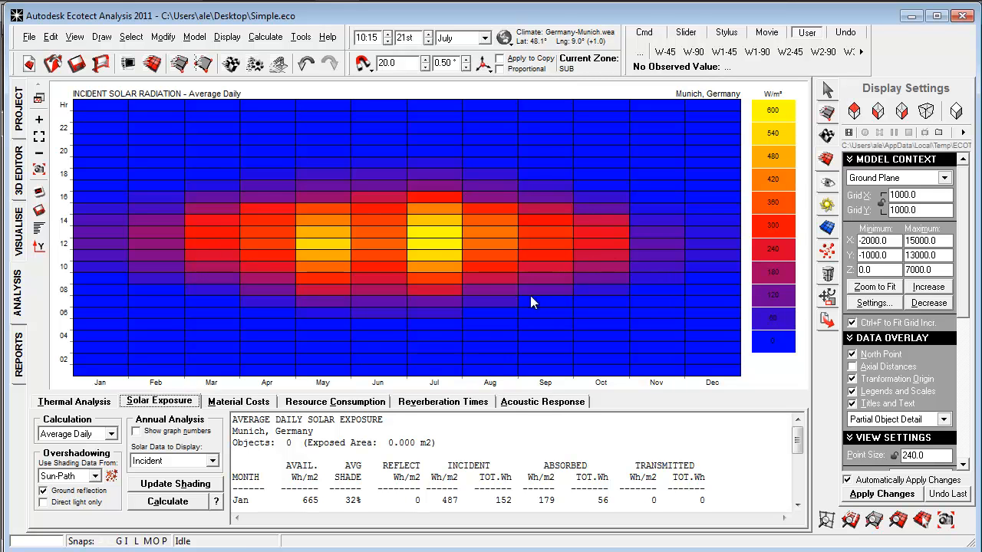
mouse_move(84, 378)
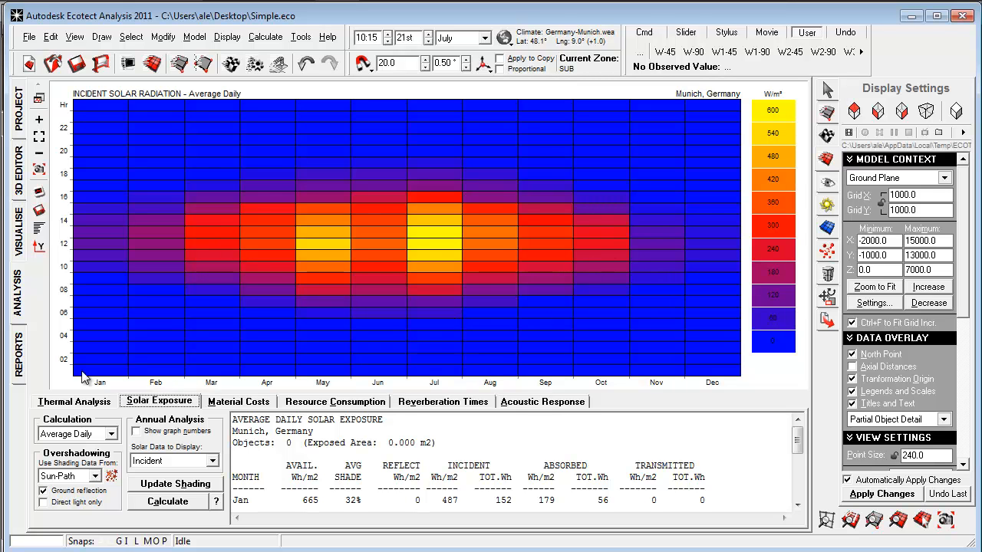
mouse_move(366, 252)
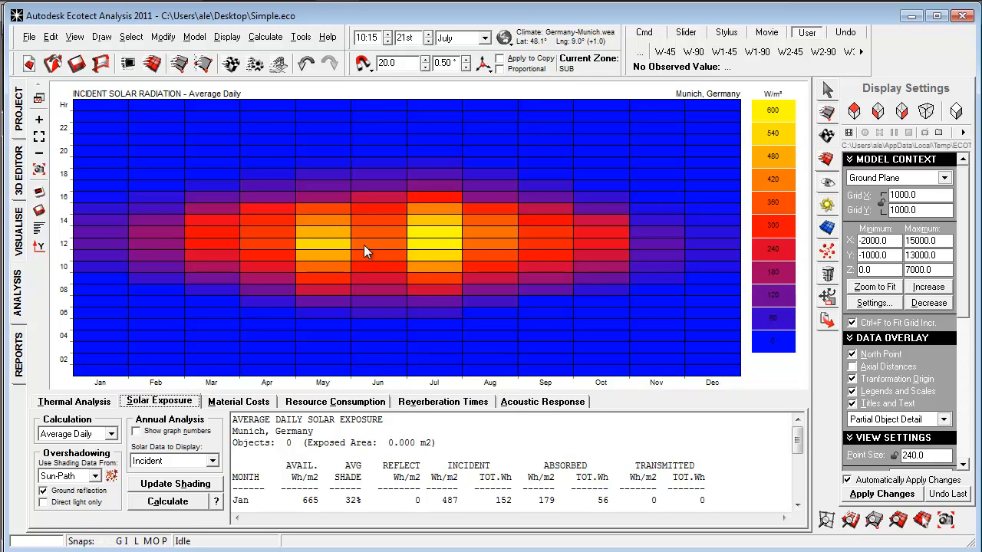
mouse_move(507, 264)
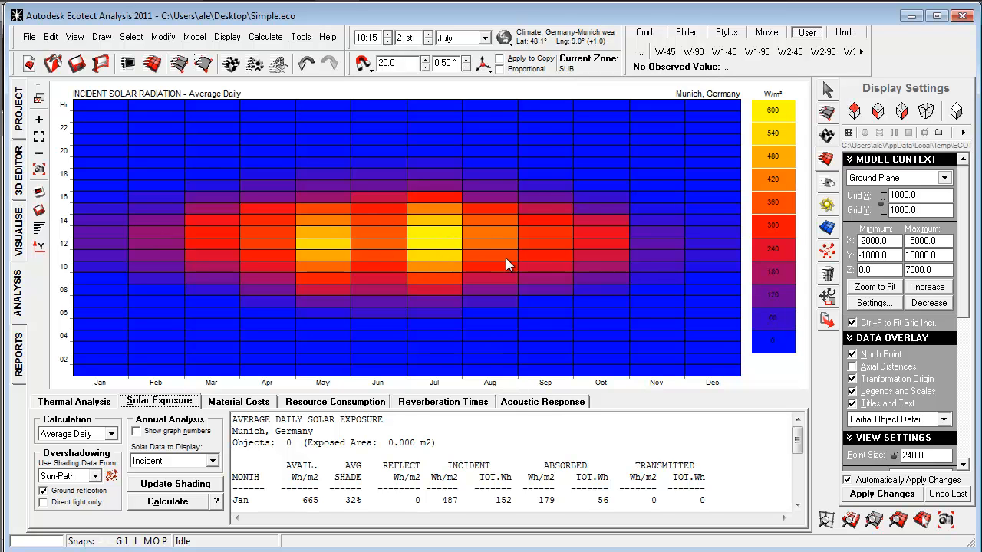
mouse_move(135, 201)
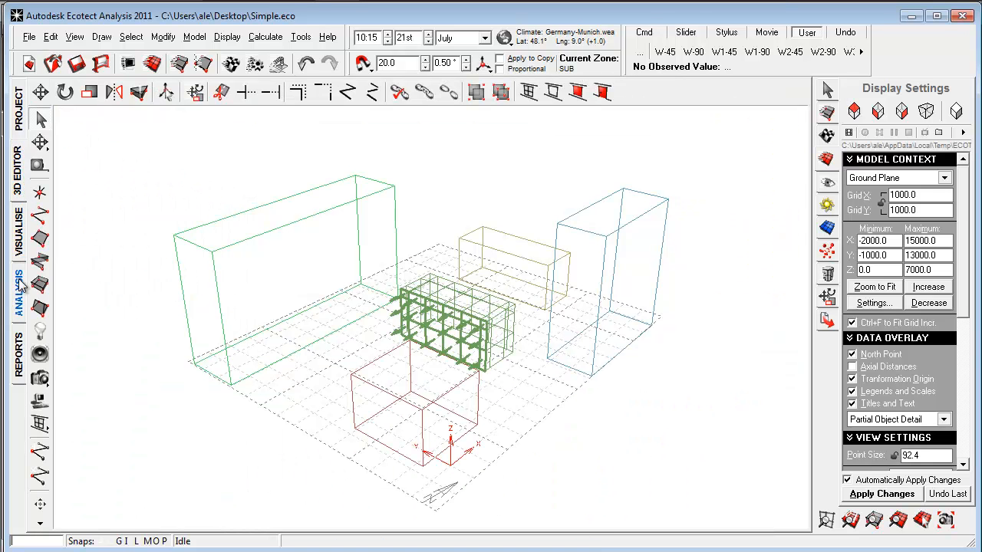
Revisit the Solar Exposure chart, return to the 3D model view and orbit it
left_click(19, 295)
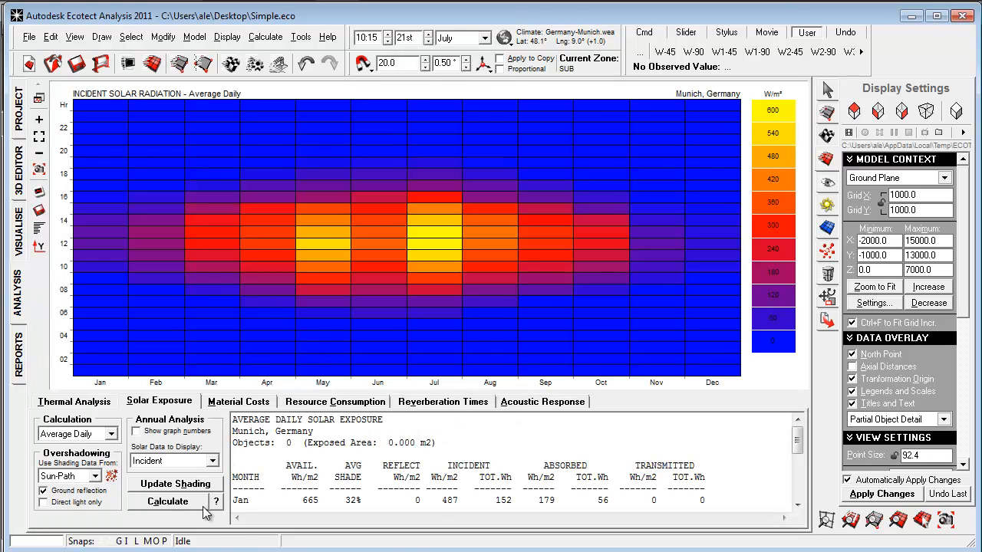
left_click(175, 485)
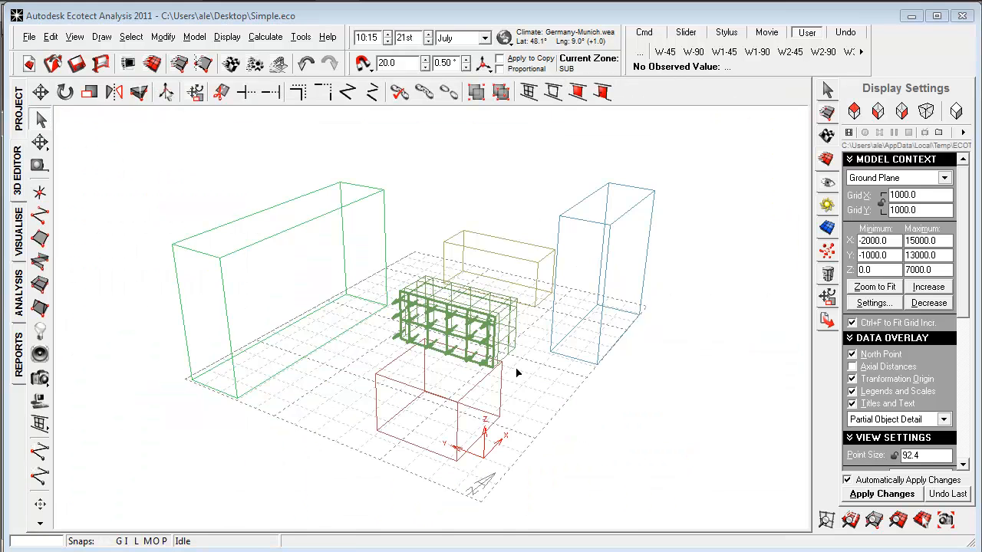
left_click_drag(516, 375, 533, 428)
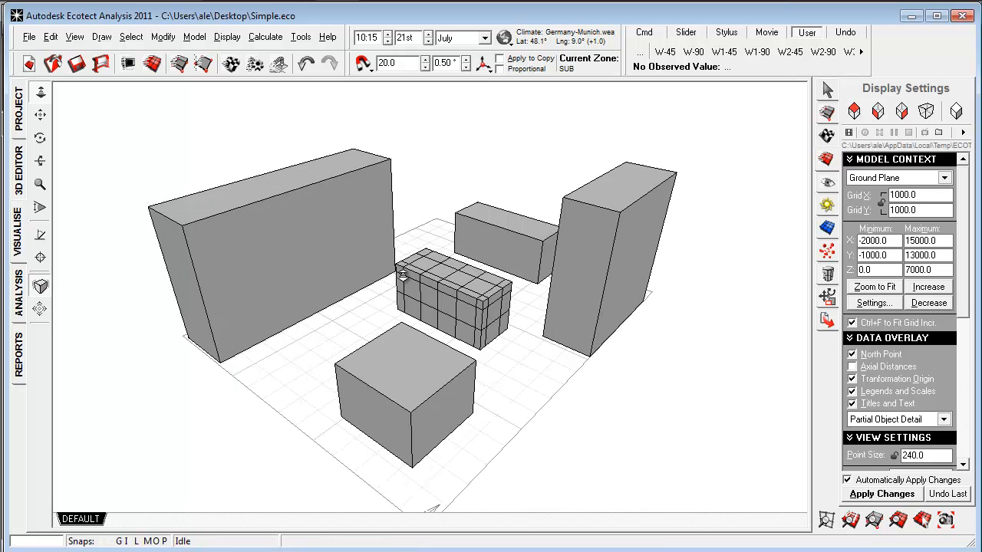
Orbit the shaded blocks, then switch the display to wireframe outlines
left_click_drag(402, 276, 457, 359)
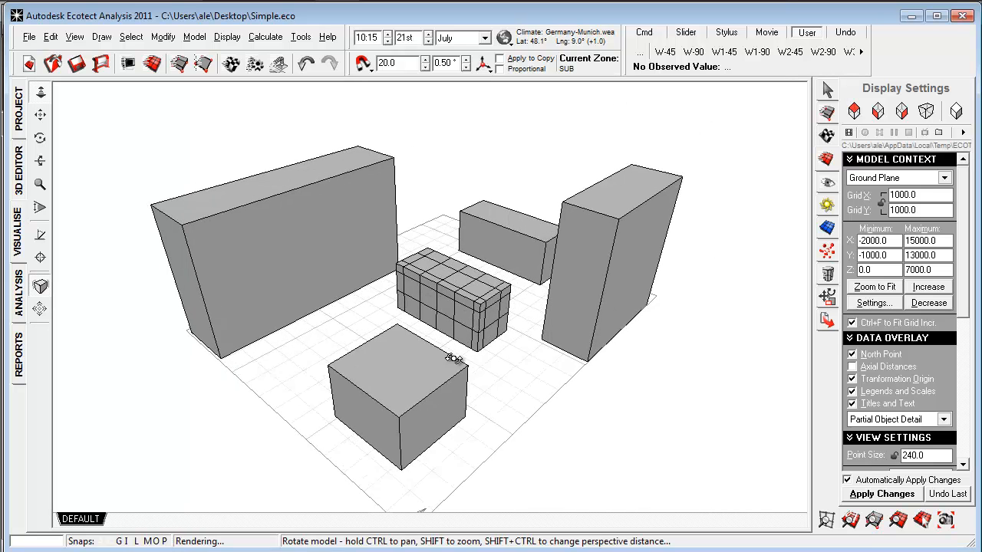
left_click_drag(452, 356, 475, 338)
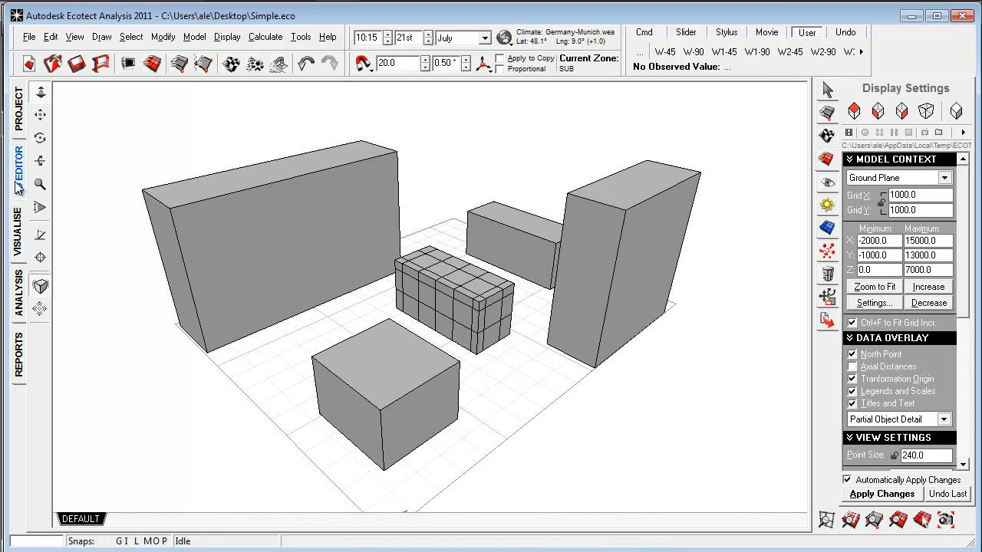
left_click(19, 165)
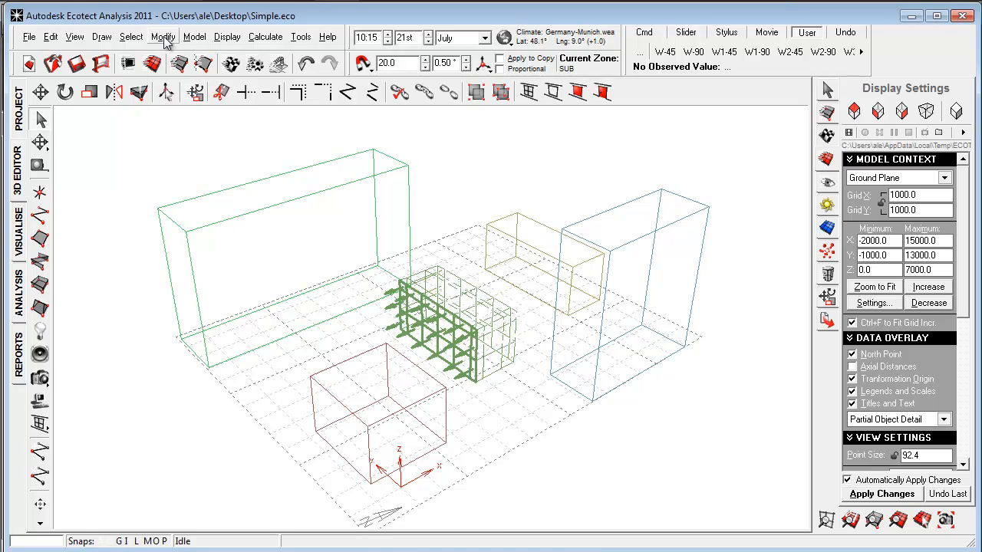
left_click(162, 36)
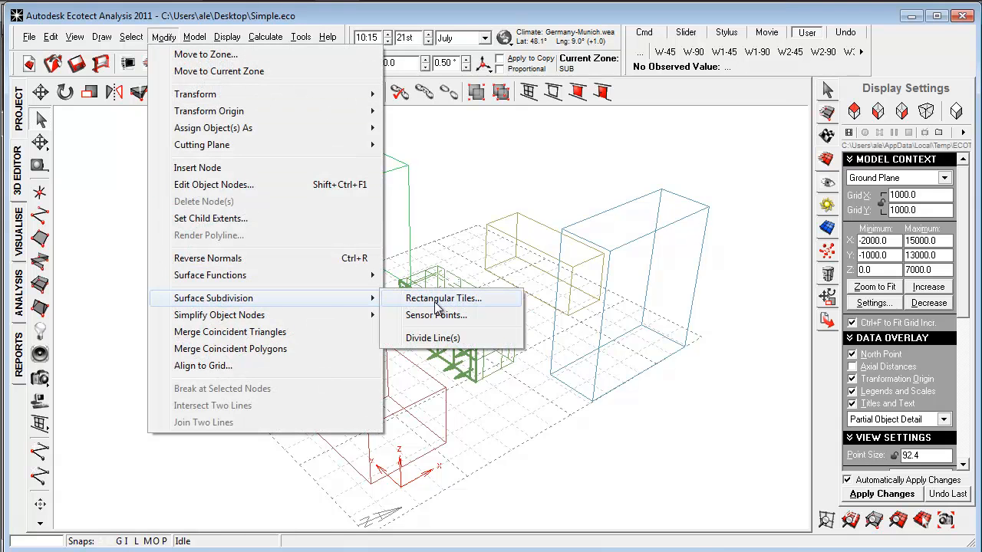
left_click(442, 298)
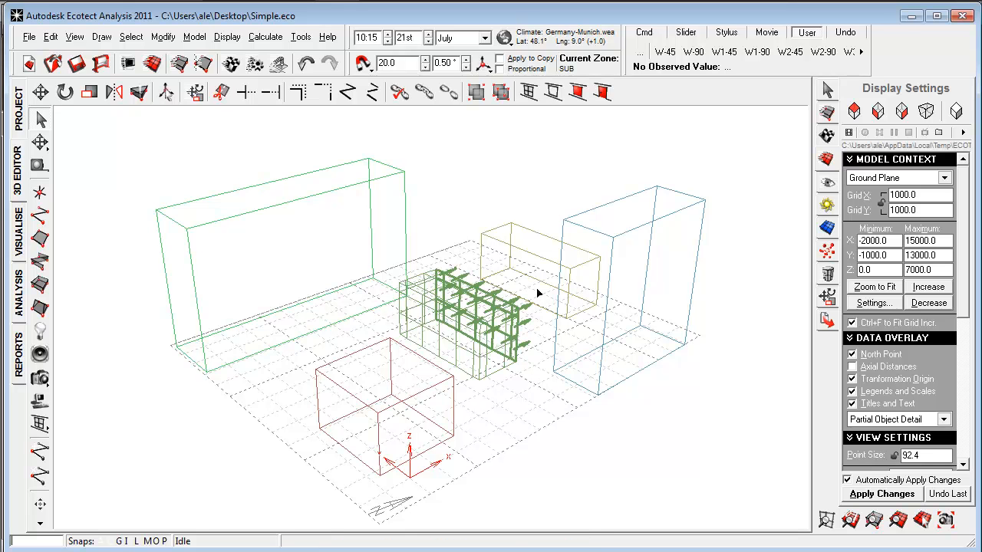
mouse_move(460, 355)
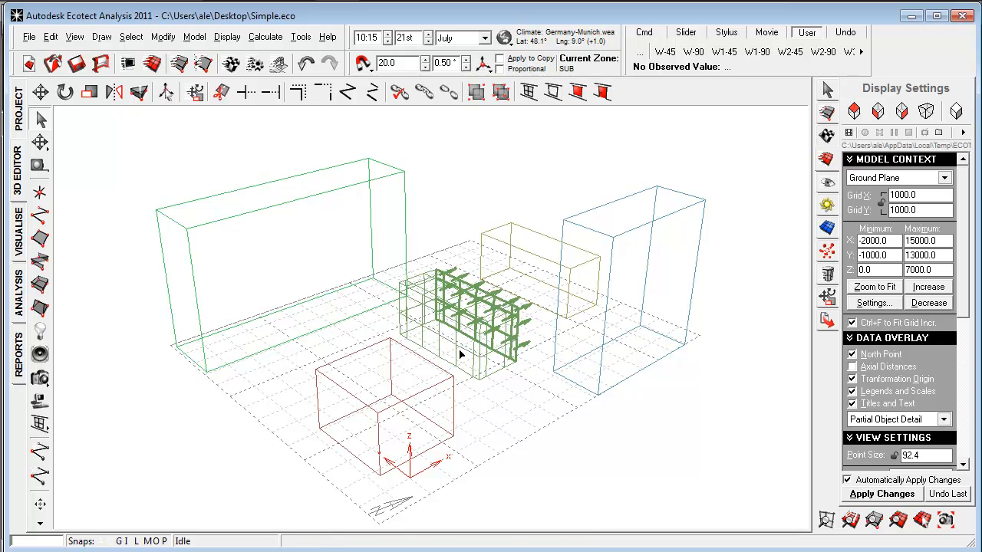
Show the Zone Management list and the Calculate menu of analyses
left_click(827, 114)
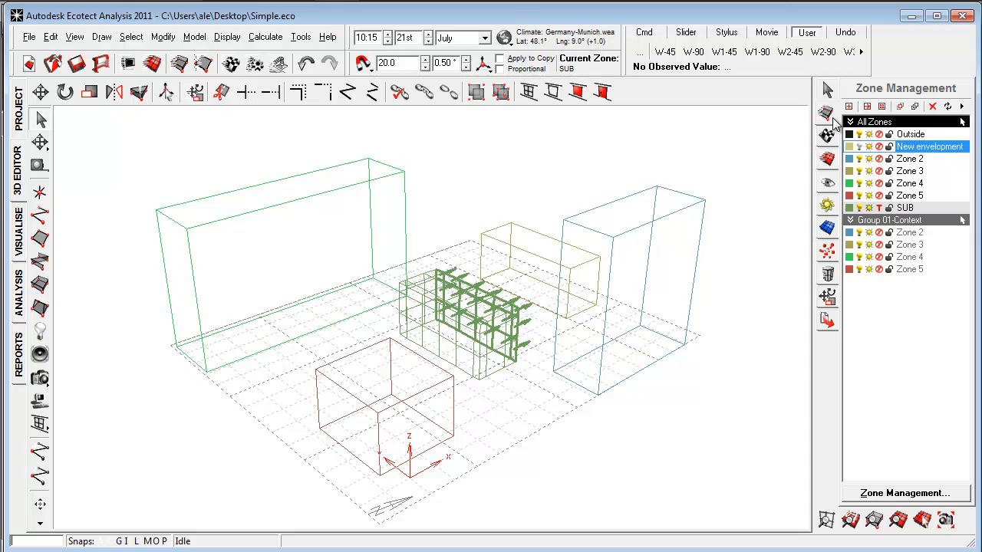
mouse_move(921, 217)
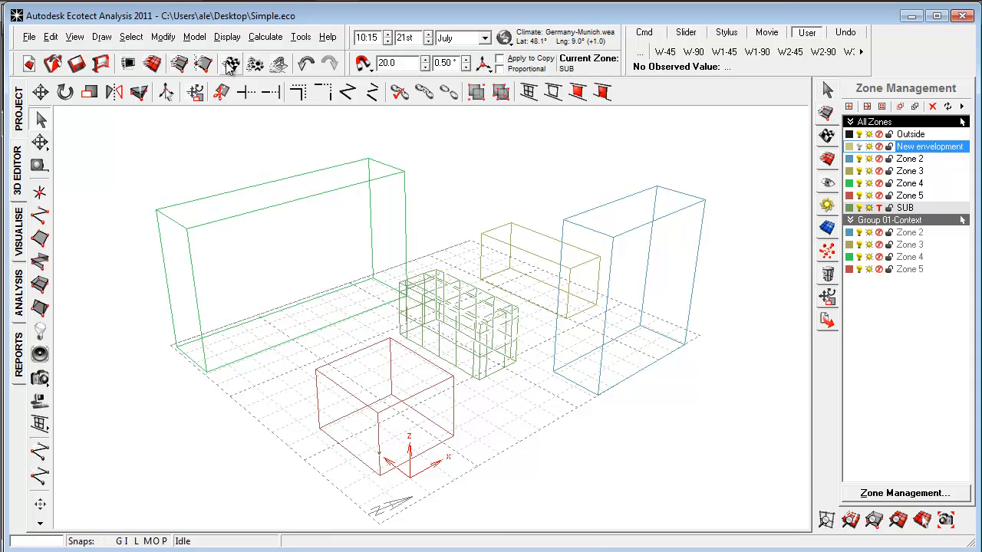
left_click(263, 37)
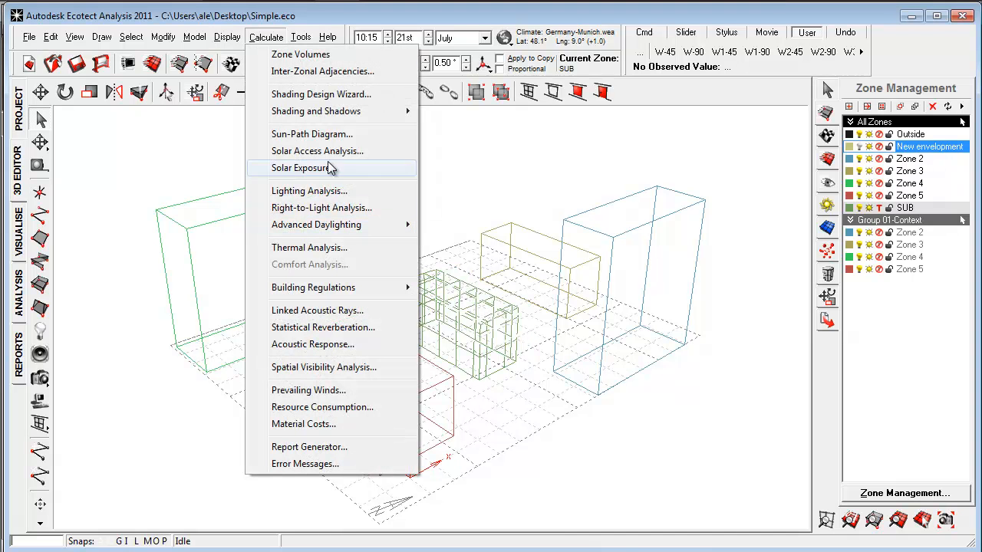
Launch the Solar Access Analysis wizard with Incident Solar Radiation as the quantity
left_click(317, 151)
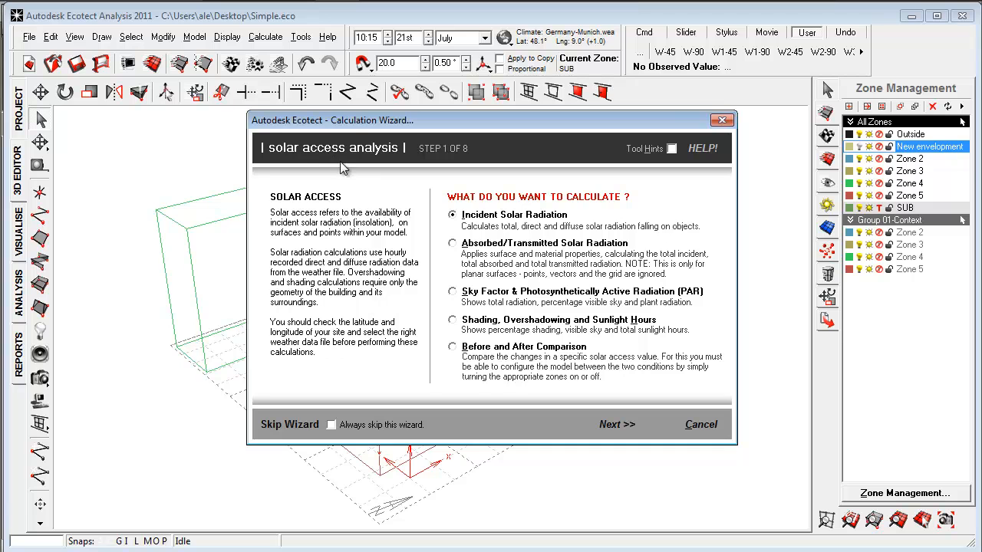
mouse_move(491, 238)
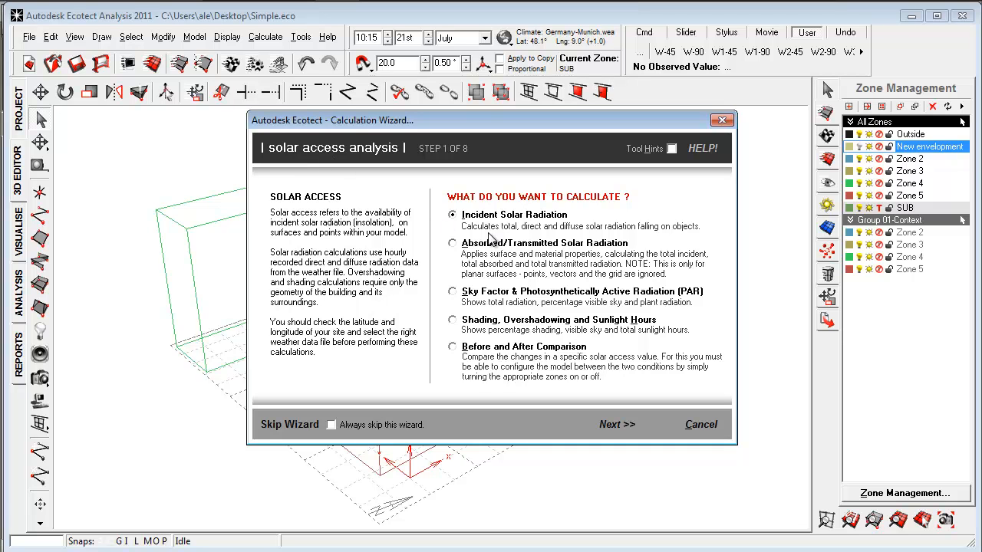
mouse_move(525, 239)
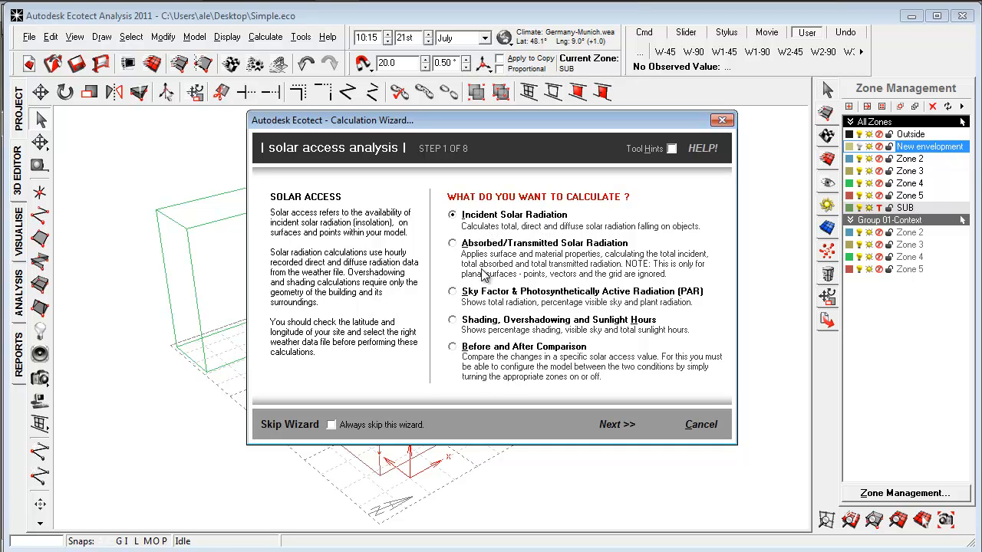
mouse_move(534, 260)
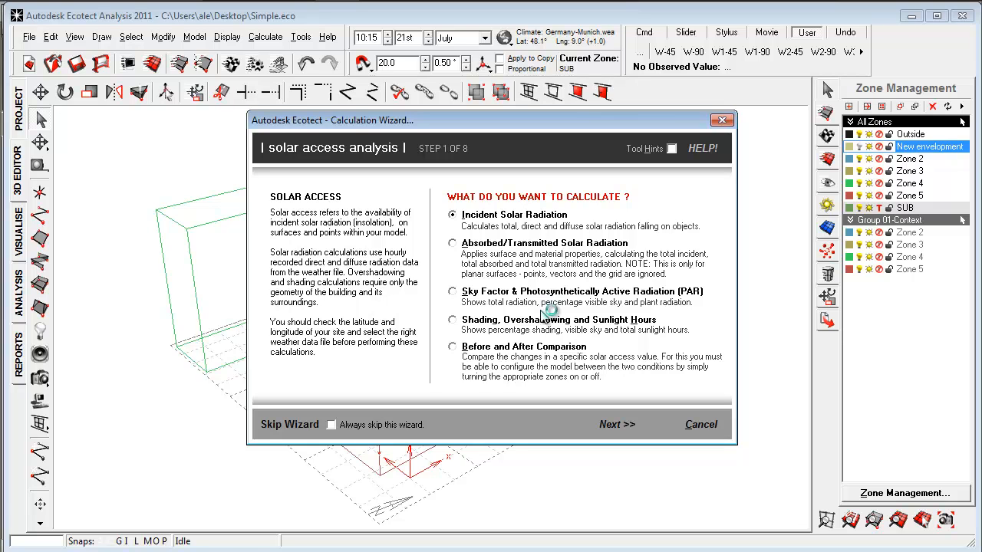
mouse_move(476, 346)
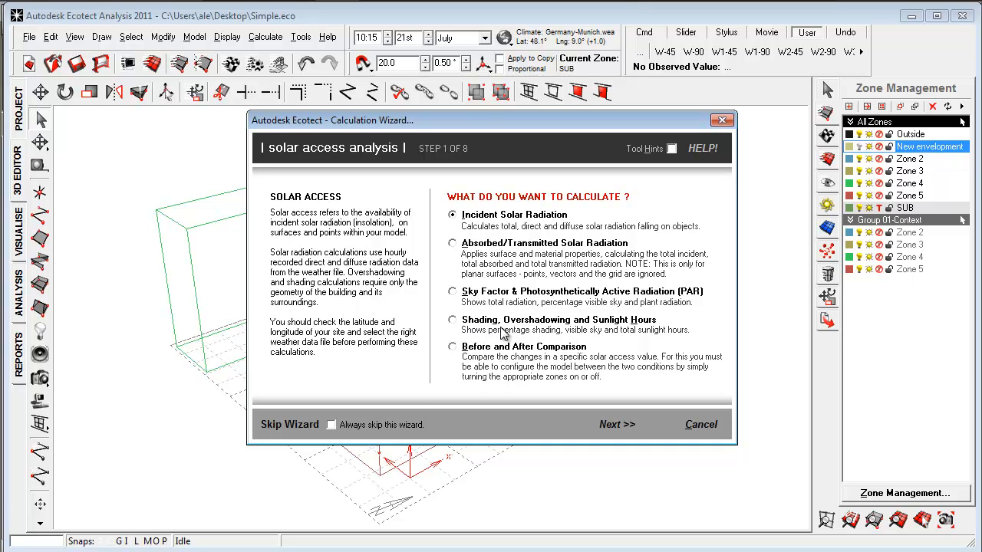
mouse_move(534, 347)
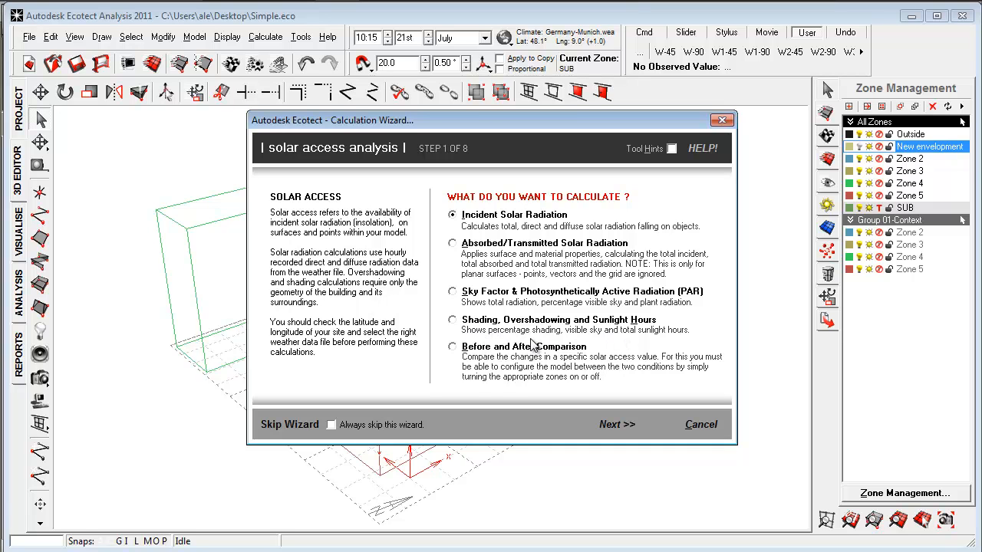
mouse_move(497, 322)
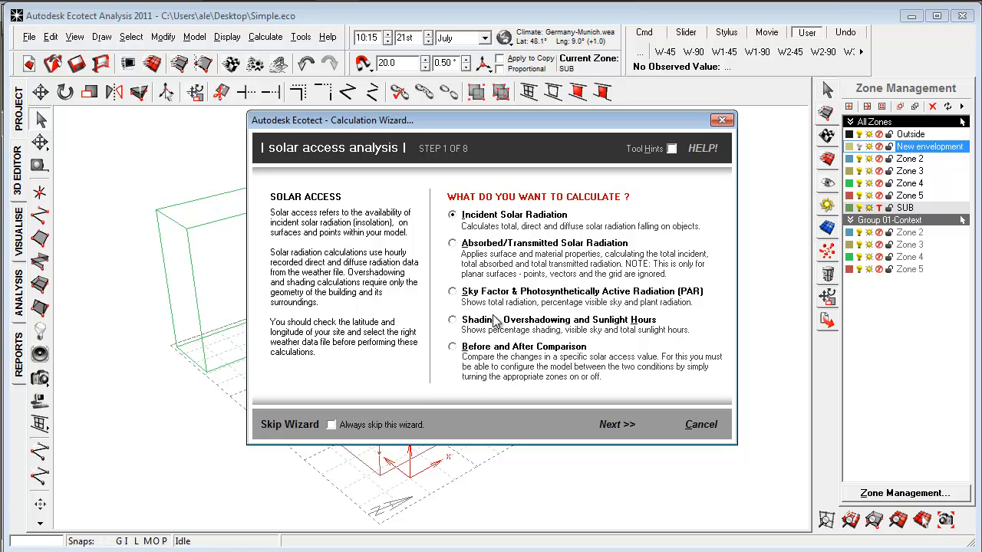
mouse_move(498, 329)
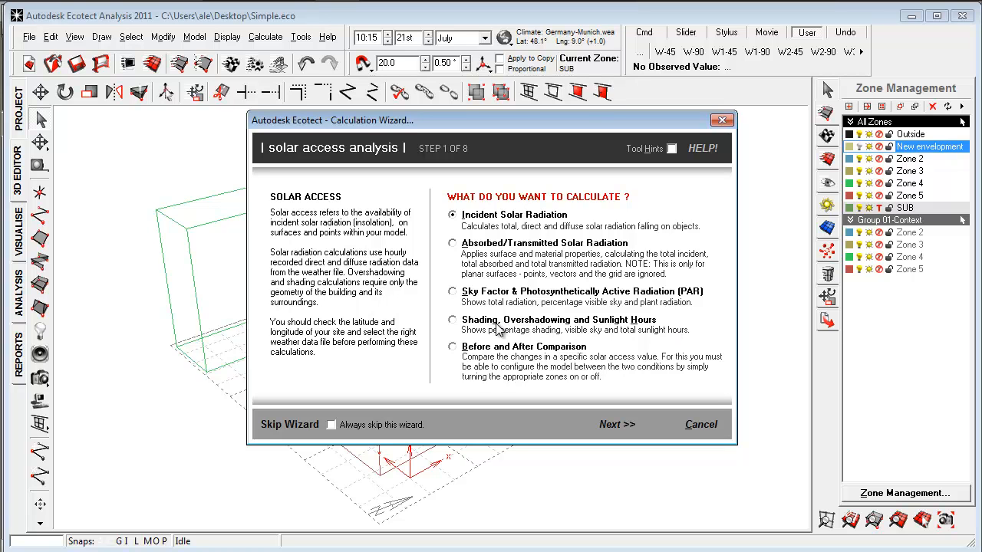
mouse_move(559, 331)
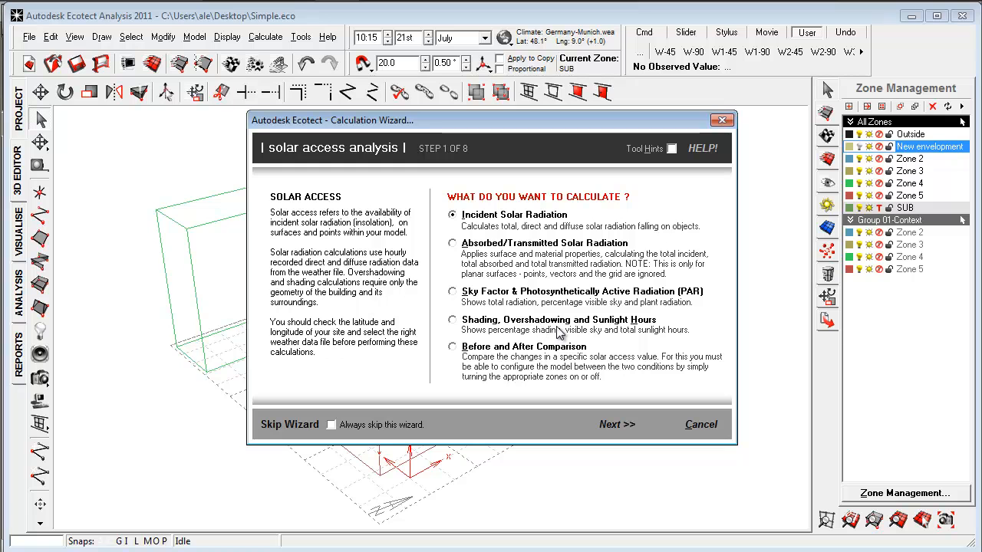
mouse_move(505, 227)
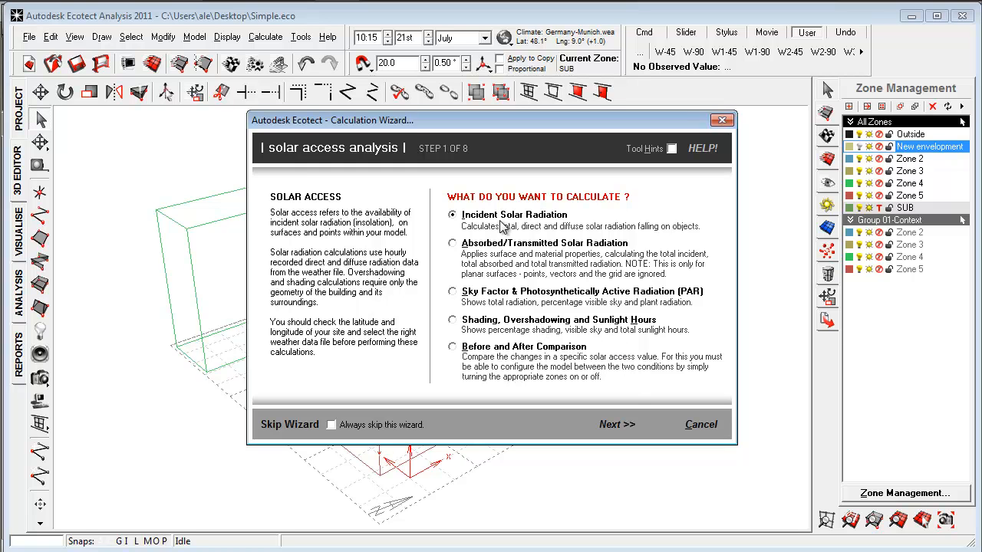
mouse_move(617, 424)
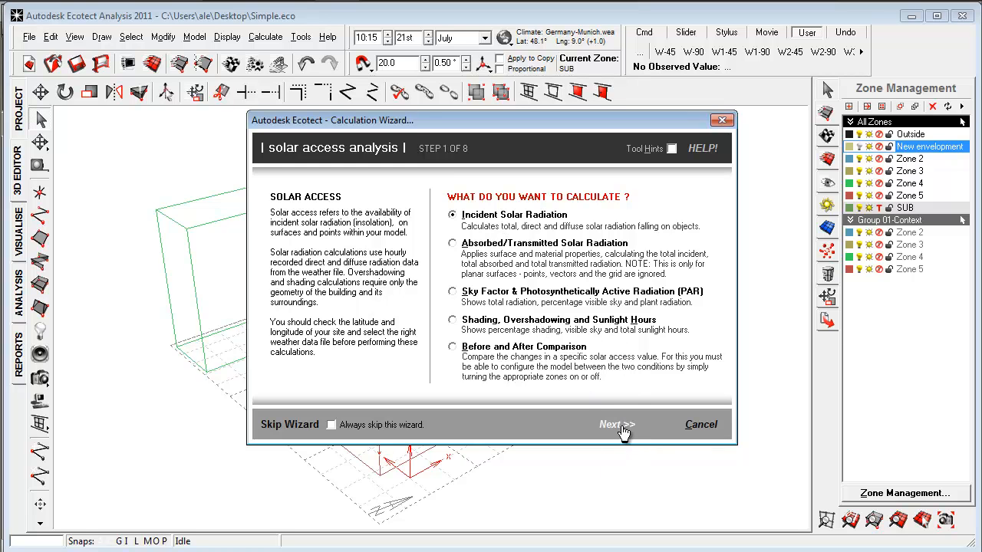
Choose a specified period covering 1 January–31 December, 08:00–18:00, and continue
left_click(617, 423)
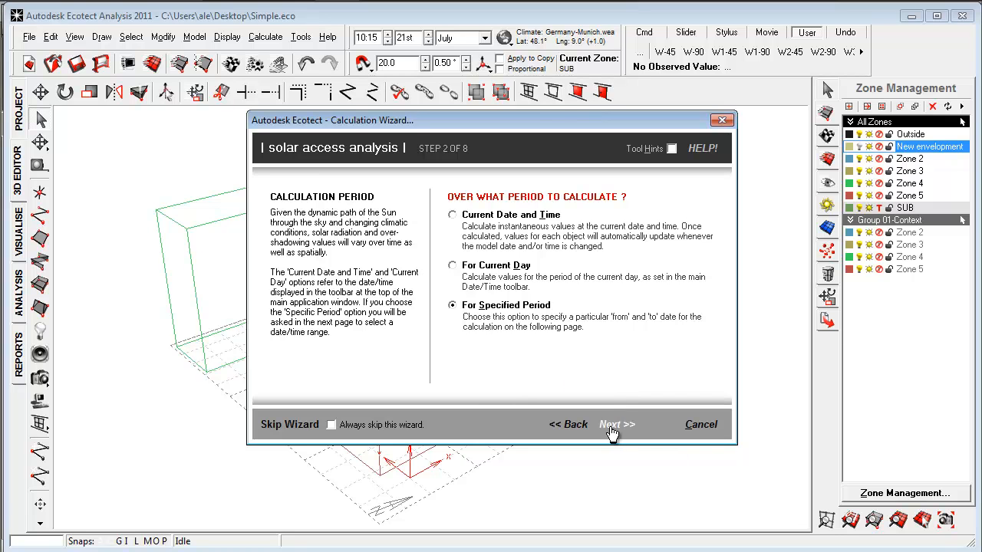
left_click(617, 423)
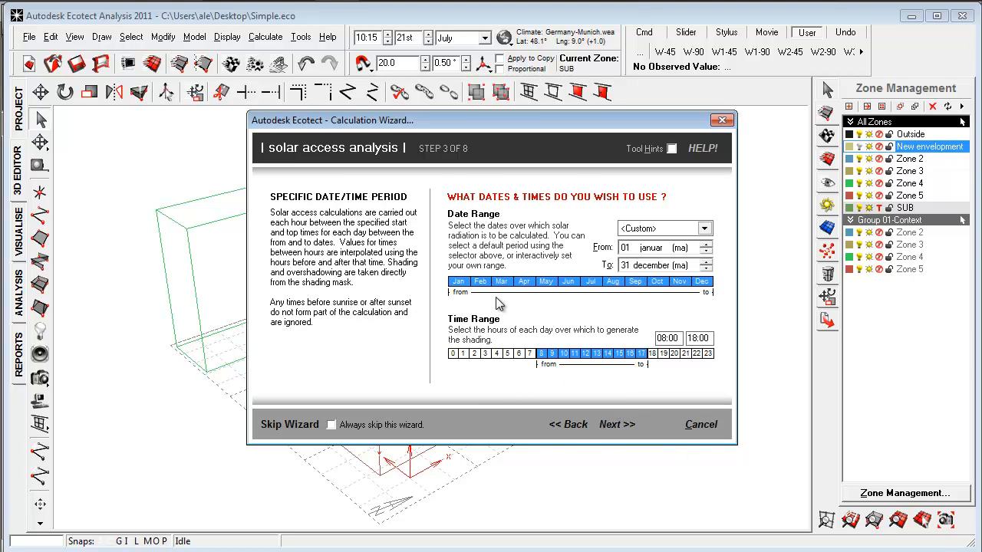
mouse_move(569, 299)
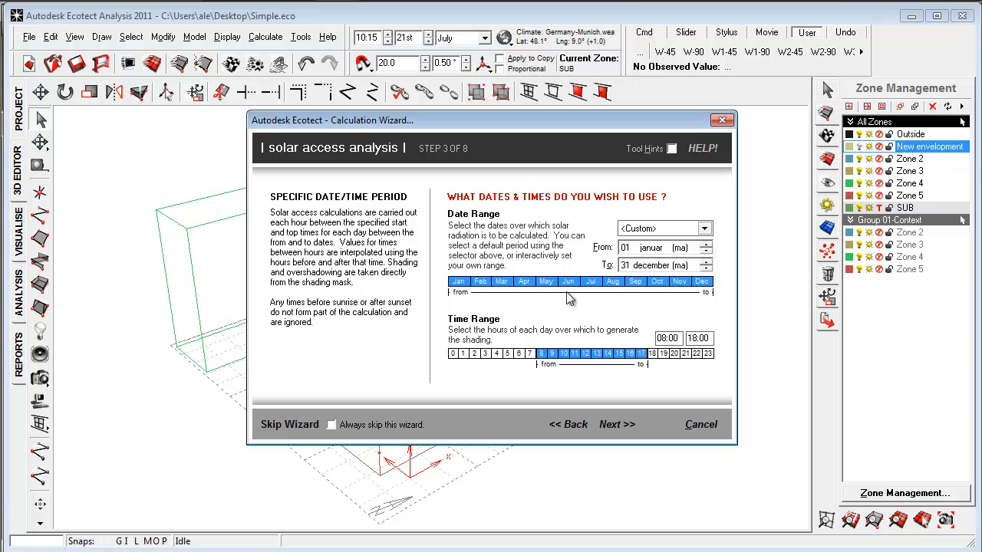
mouse_move(543, 370)
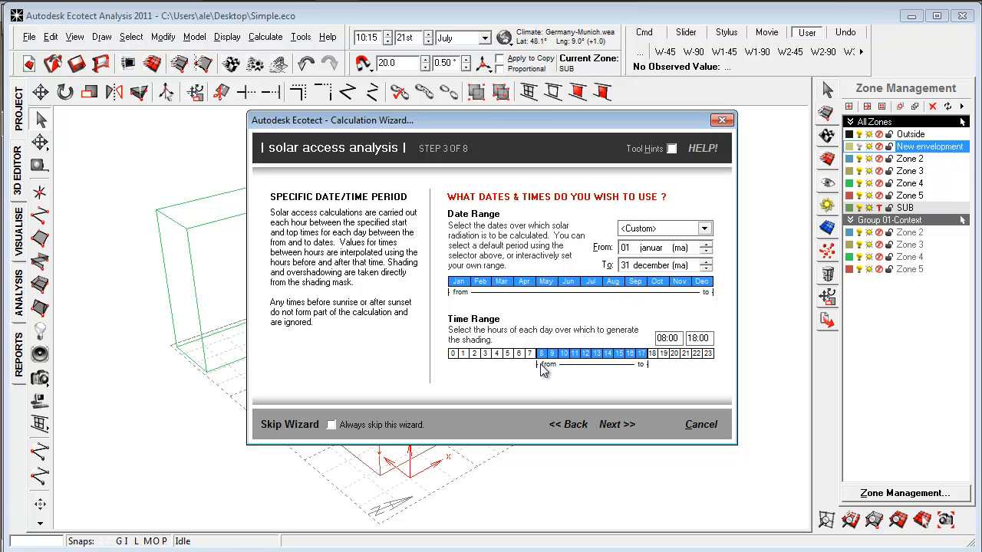
mouse_move(616, 424)
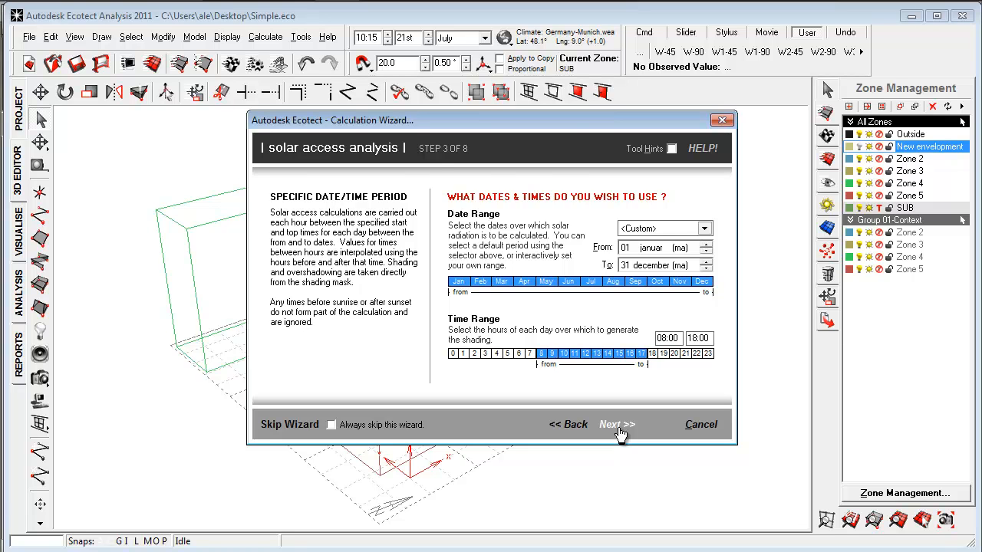
left_click(617, 424)
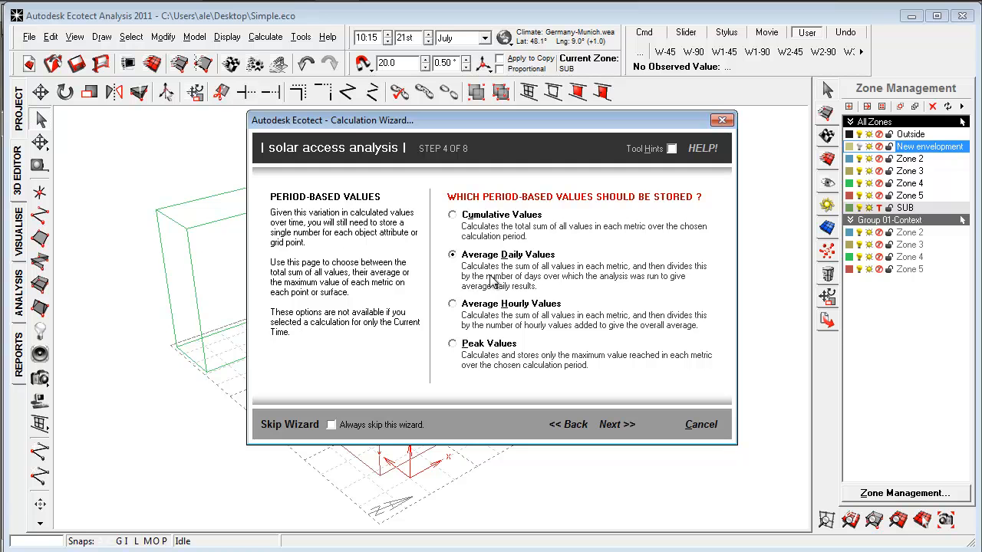
Keep average daily values stored on thermal-zone model objects and continue to overshadowing
left_click(617, 423)
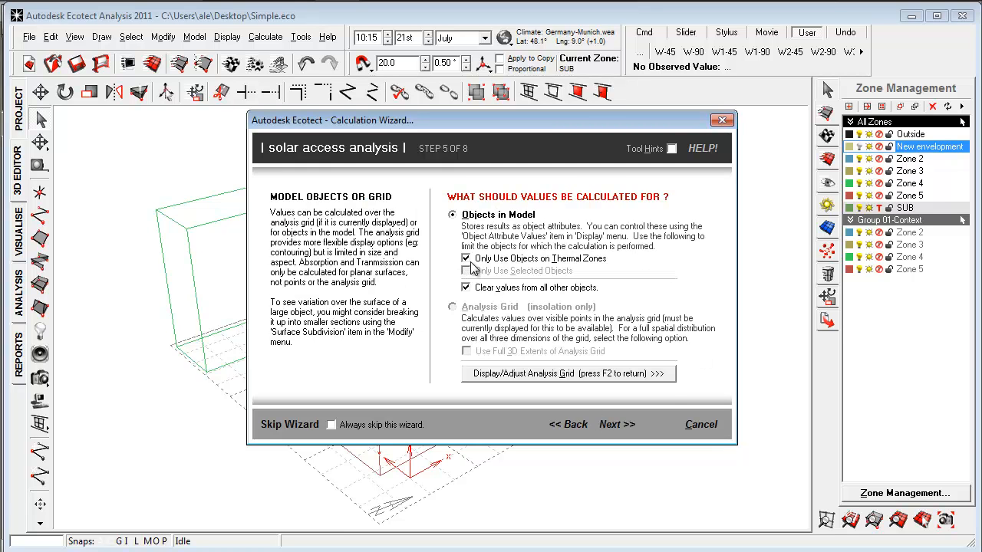
mouse_move(580, 273)
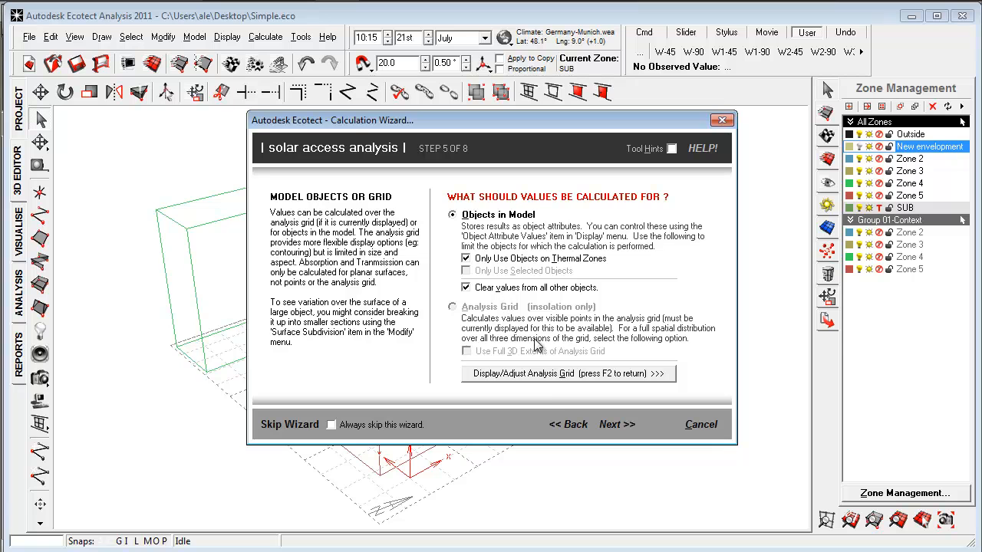
mouse_move(651, 395)
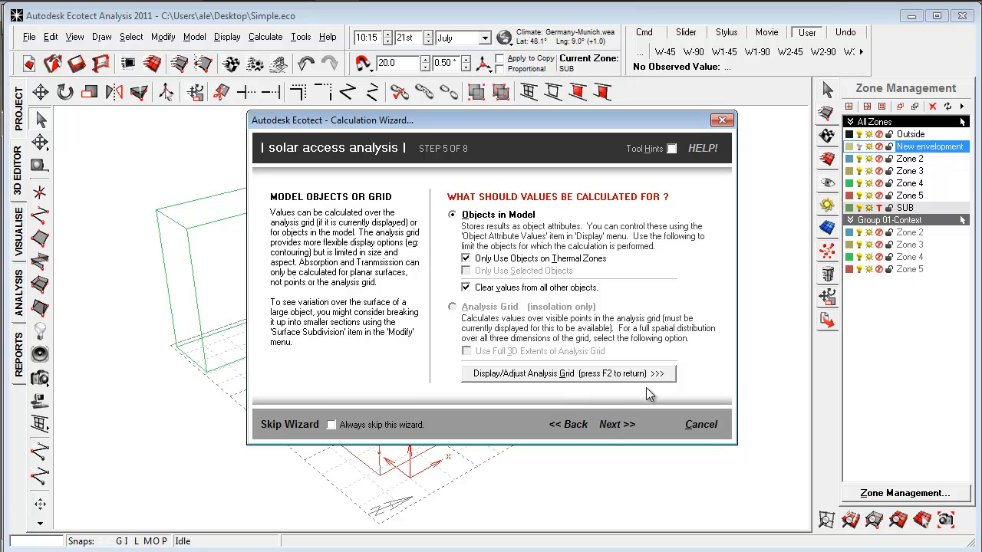
mouse_move(597, 405)
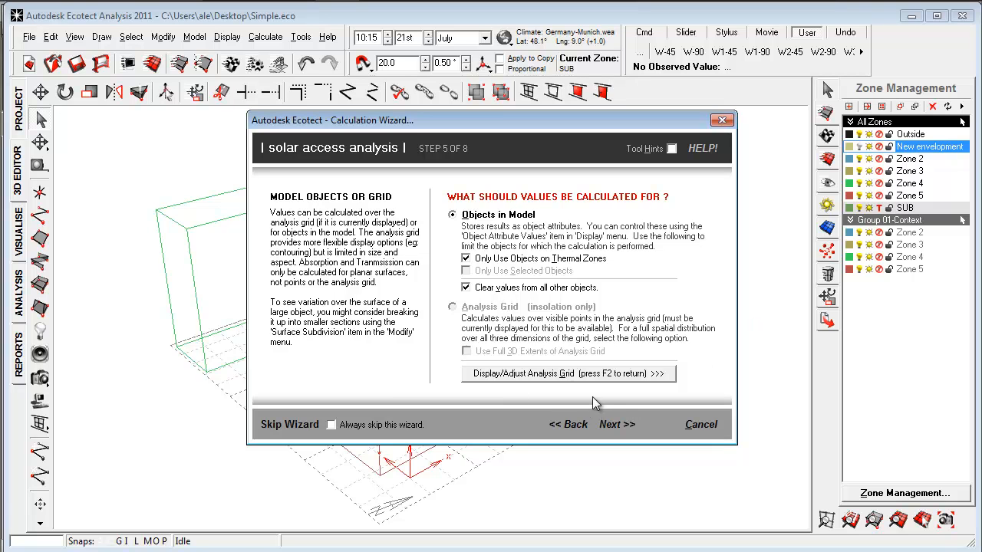
mouse_move(617, 423)
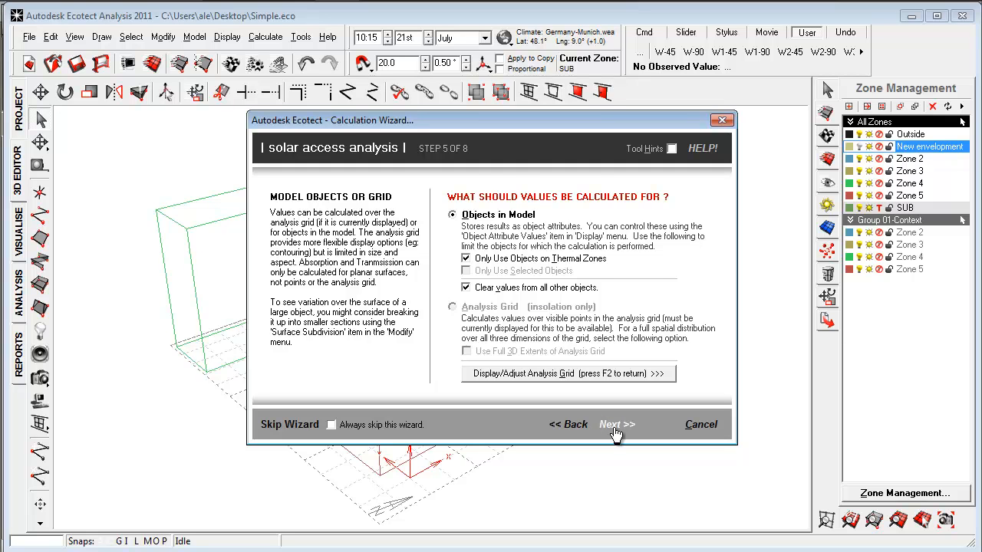
left_click(617, 423)
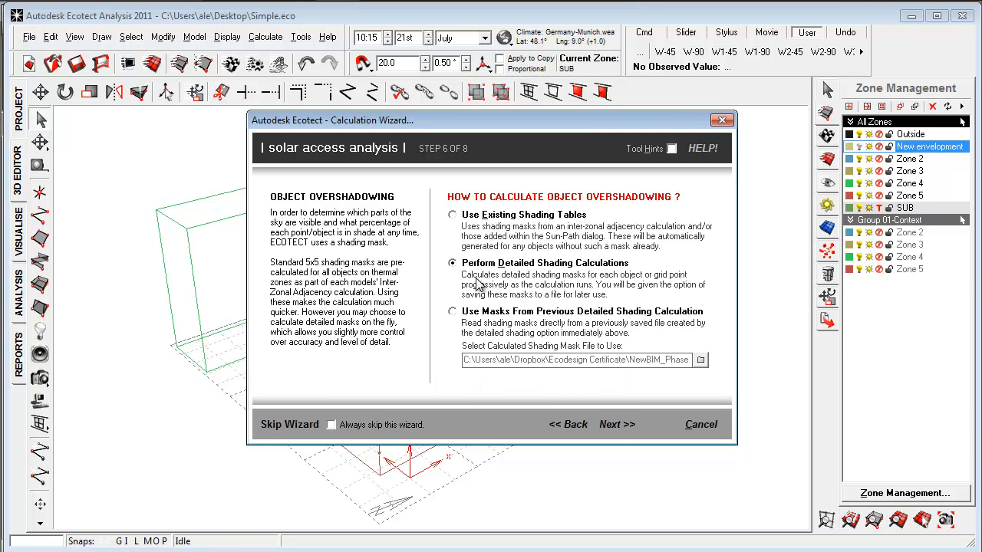
Accept detailed shading at Medium 5x5 accuracy without storing masks and start the calculation
left_click(614, 423)
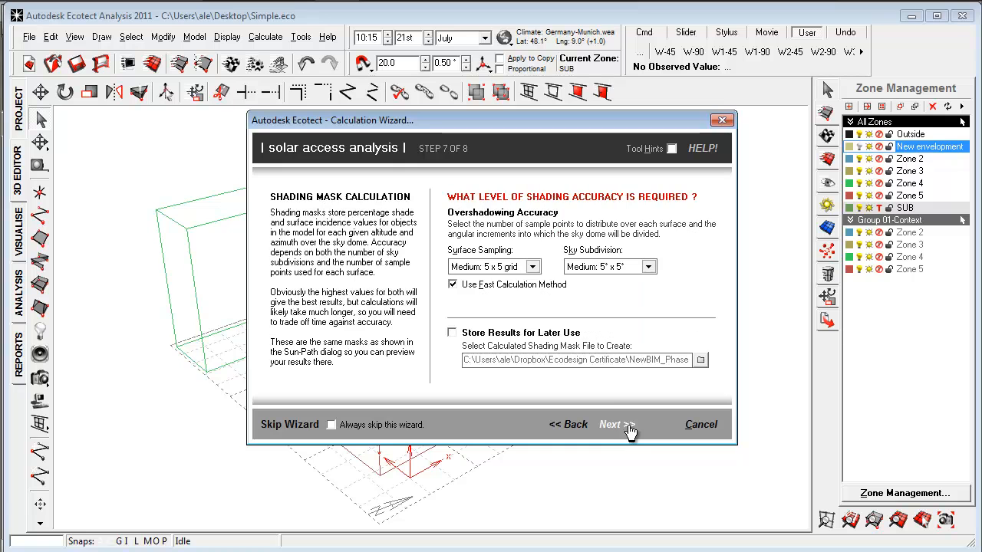
mouse_move(458, 340)
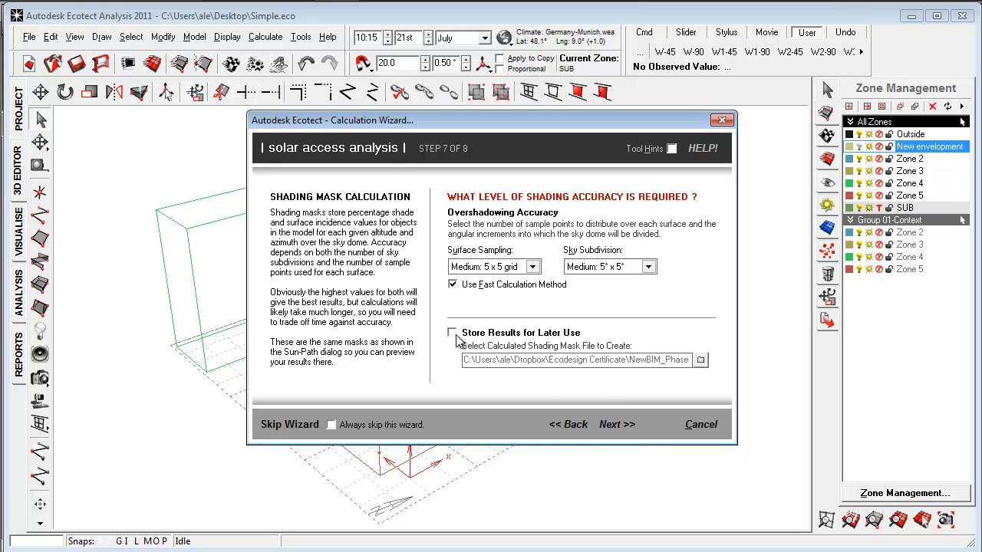
mouse_move(473, 344)
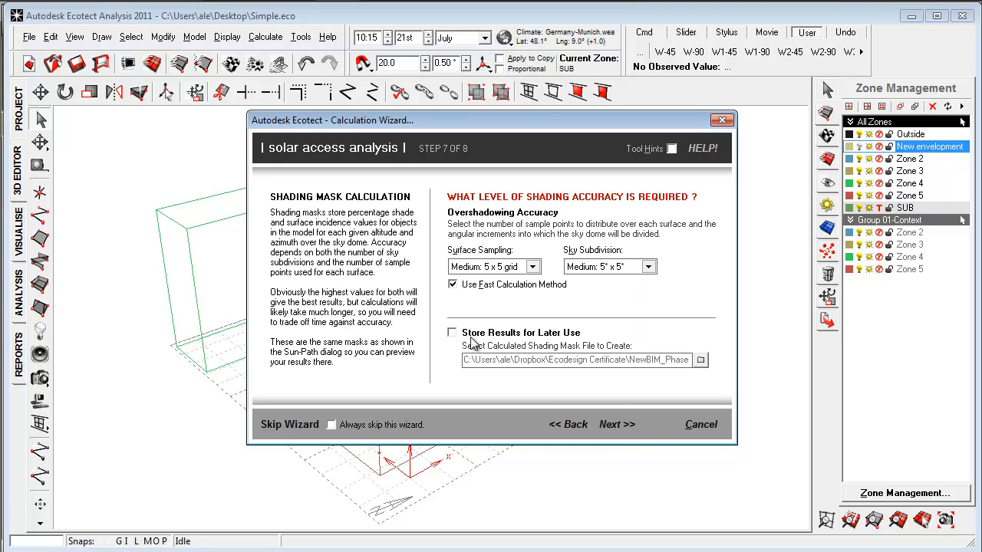
mouse_move(485, 349)
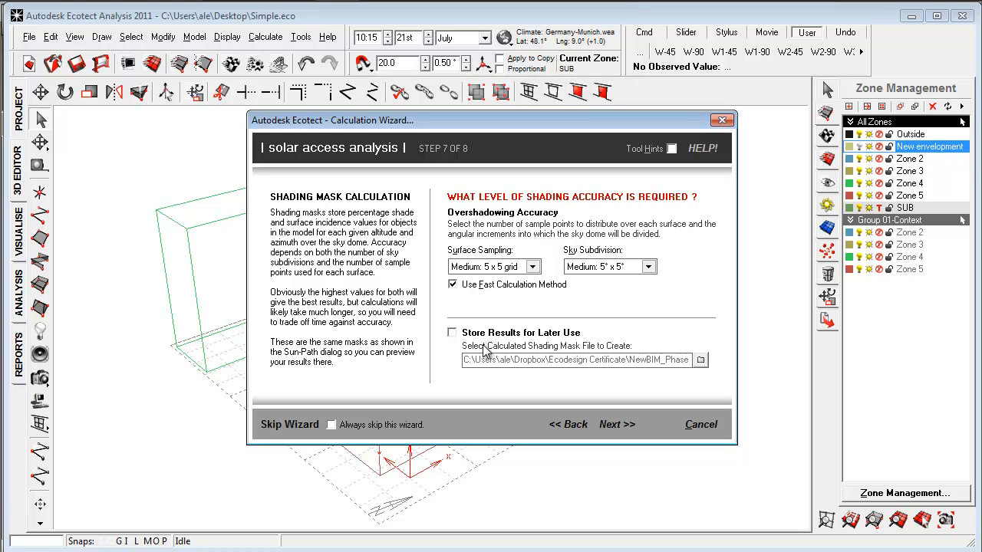
mouse_move(503, 346)
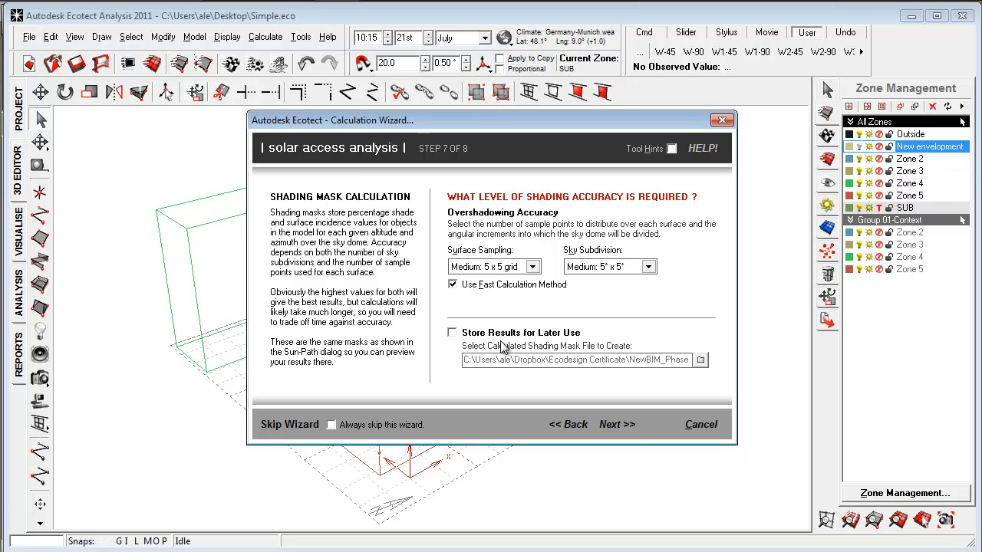
left_click(617, 423)
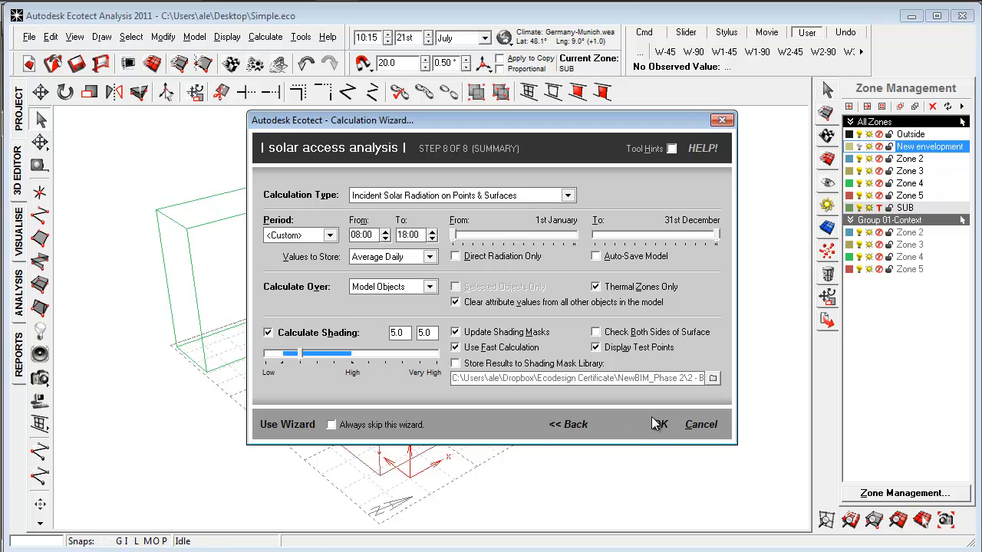
left_click(658, 424)
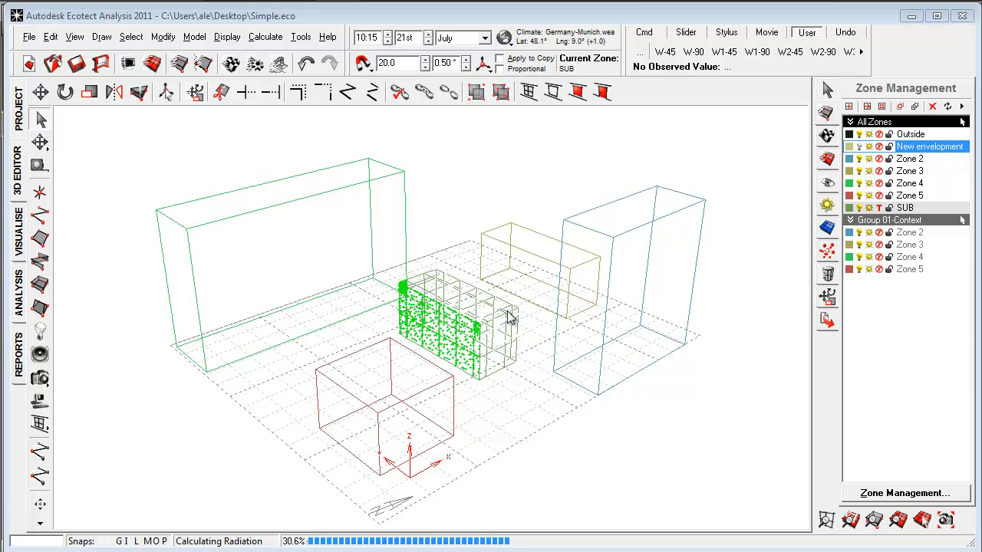
mouse_move(437, 305)
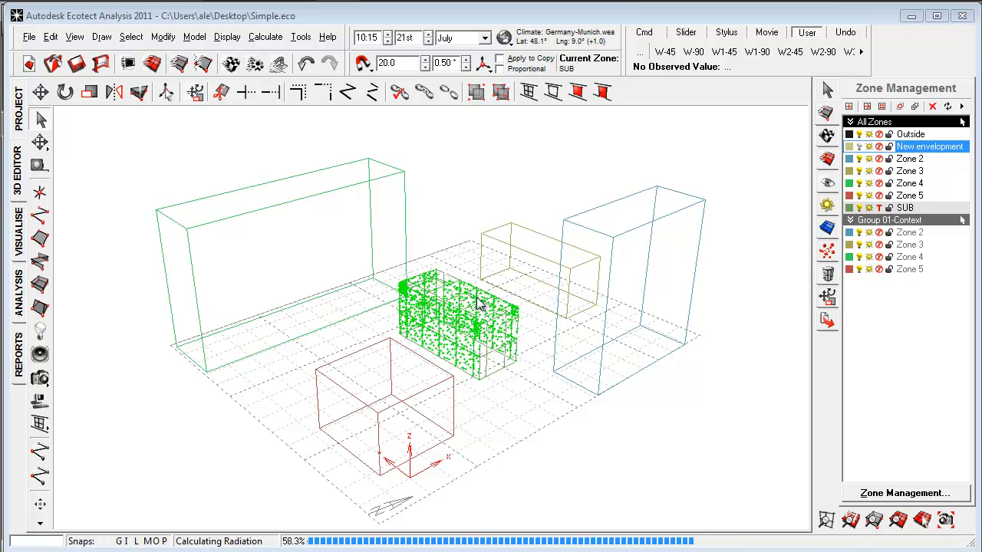
mouse_move(444, 297)
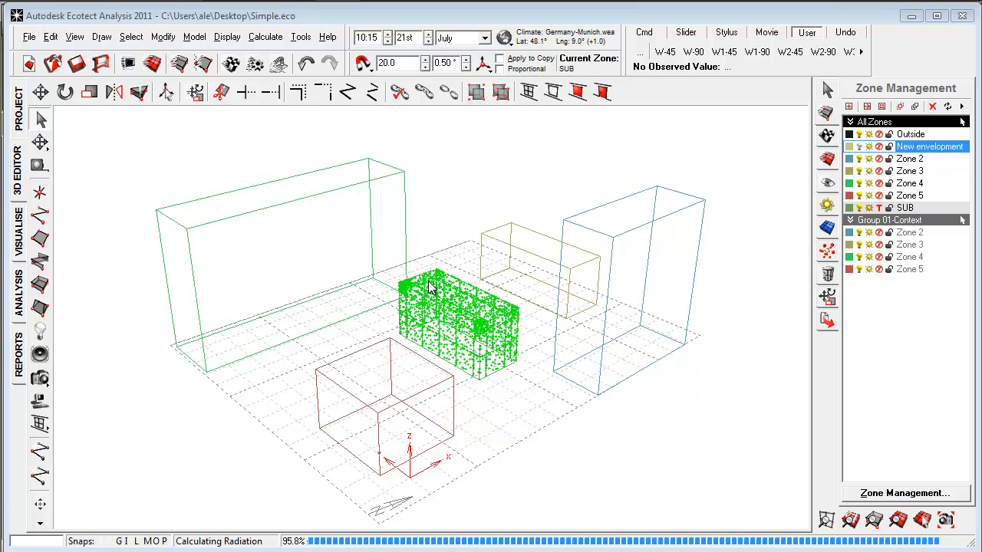
mouse_move(349, 237)
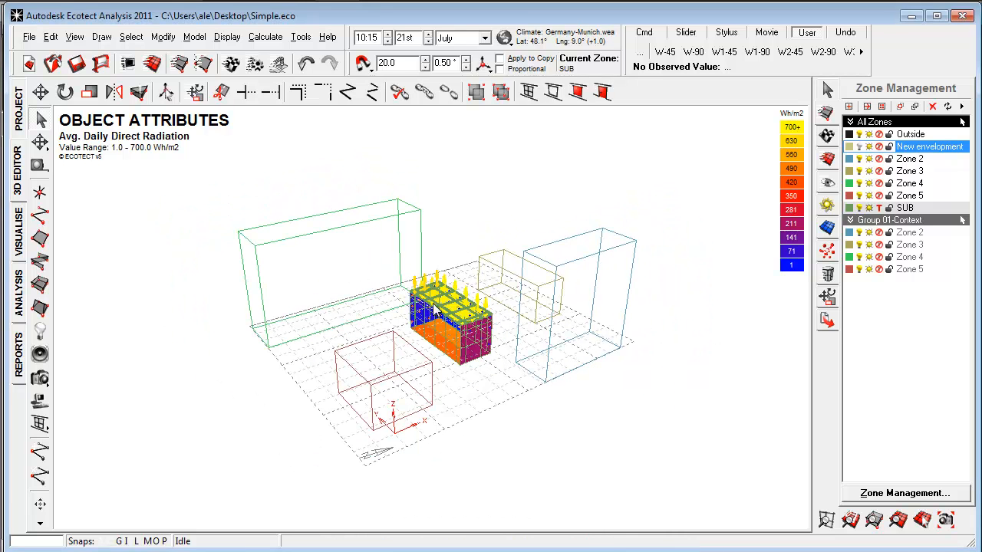
After the radiation colour map appears, bring up the Calculate menu for the next analysis
left_click(265, 36)
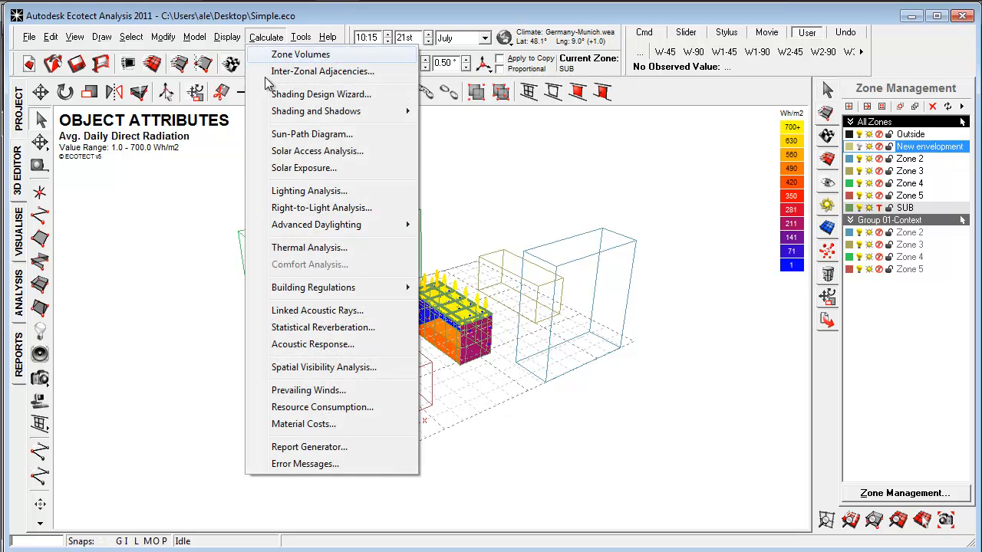
Calculate the overshadowing mask for object 94 and overlay it on the sun-path diagram
left_click(313, 134)
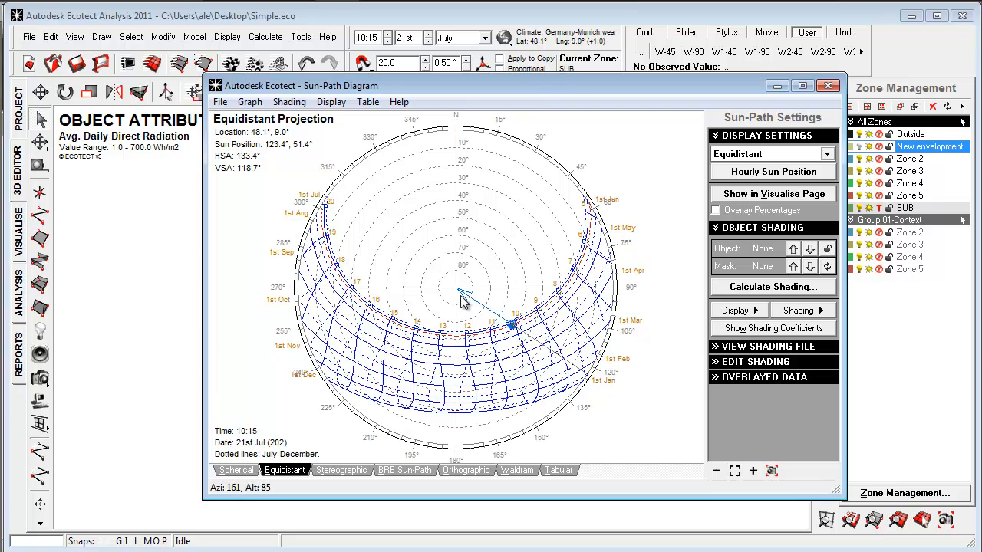
left_click(772, 287)
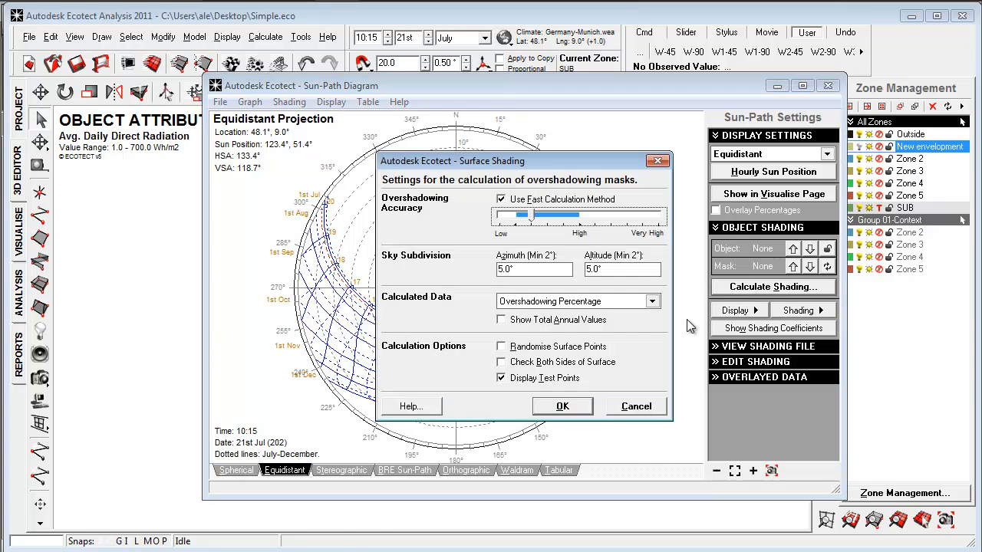
left_click(561, 405)
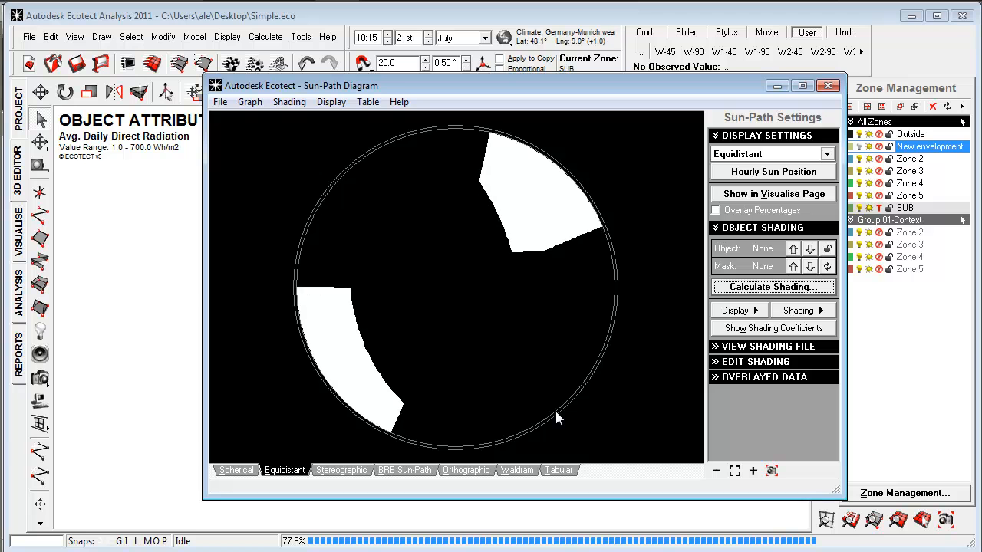
left_click(772, 287)
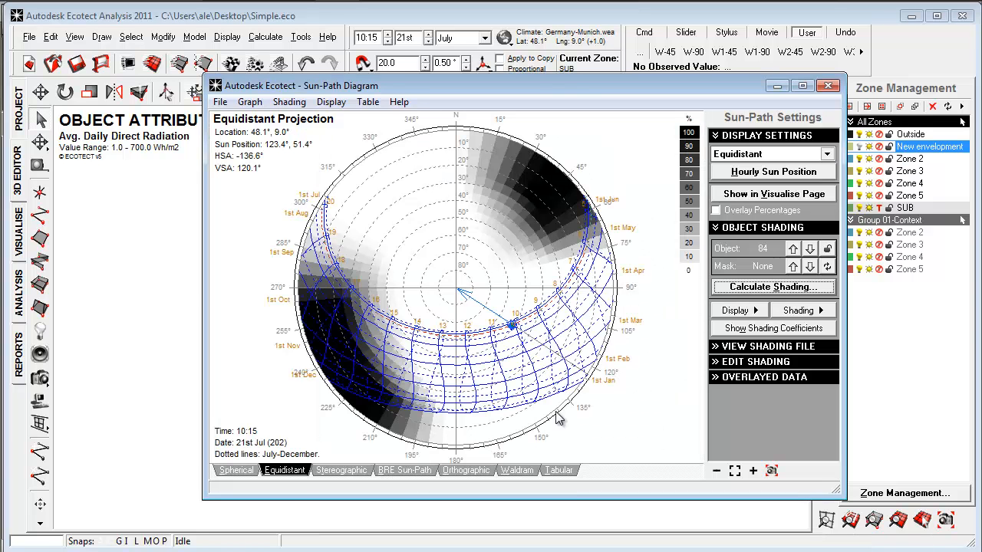
mouse_move(356, 337)
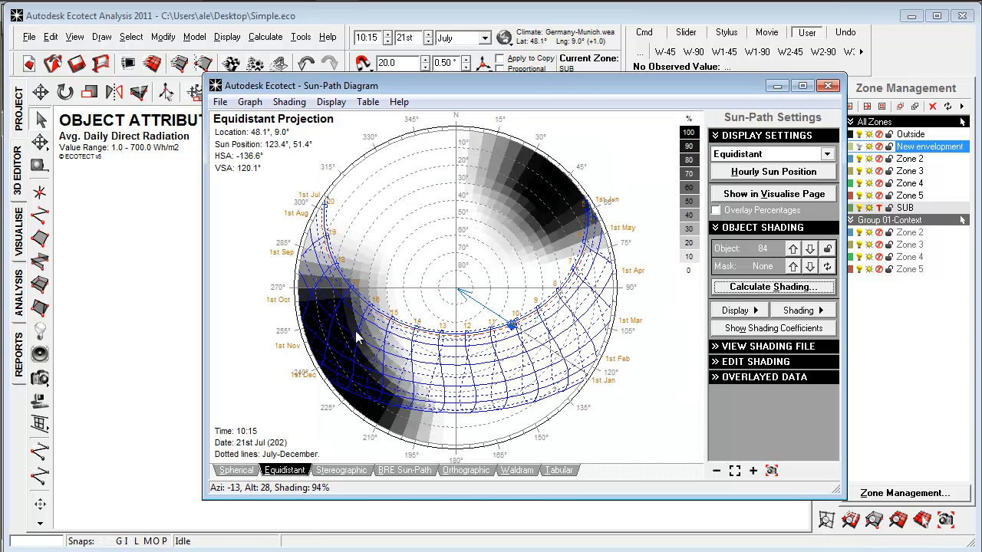
mouse_move(479, 264)
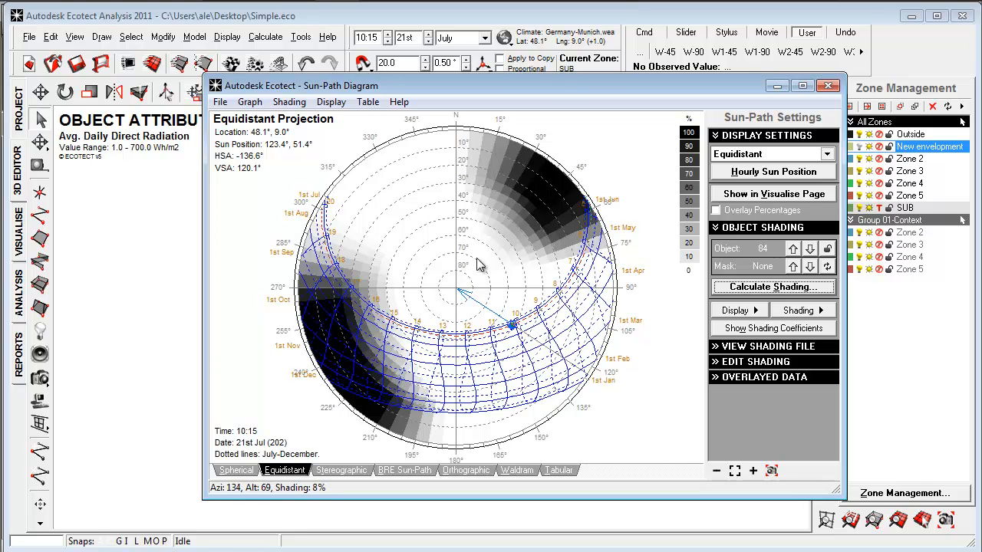
mouse_move(399, 267)
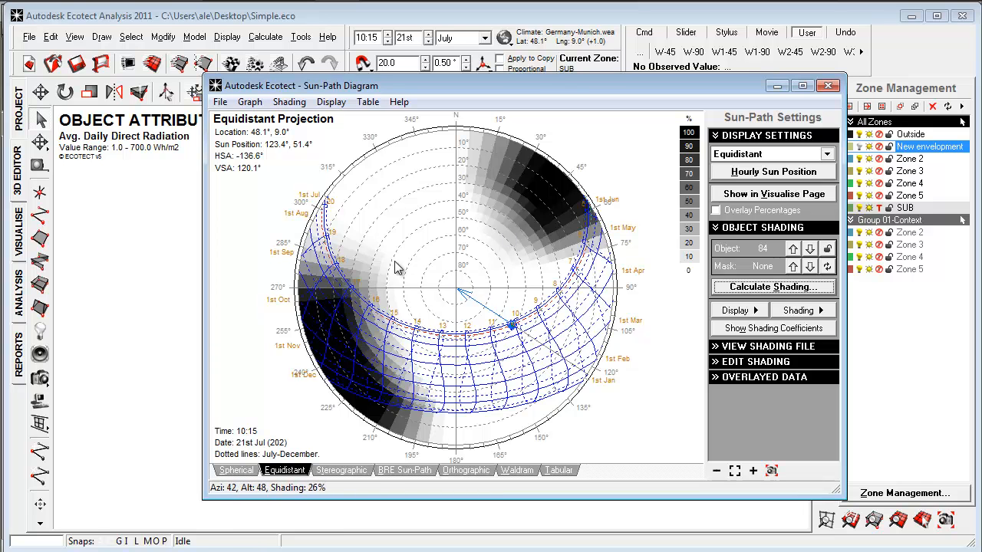
mouse_move(524, 331)
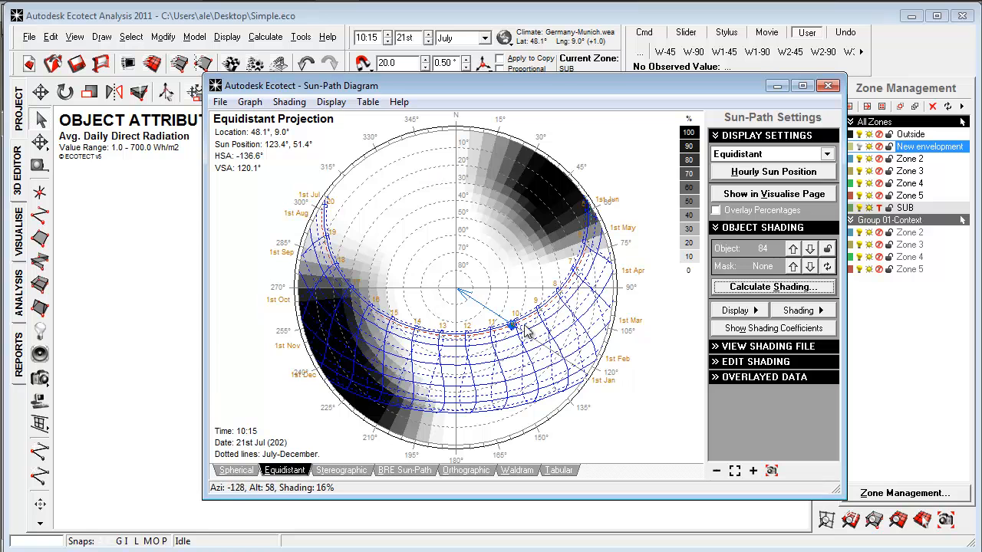
mouse_move(422, 273)
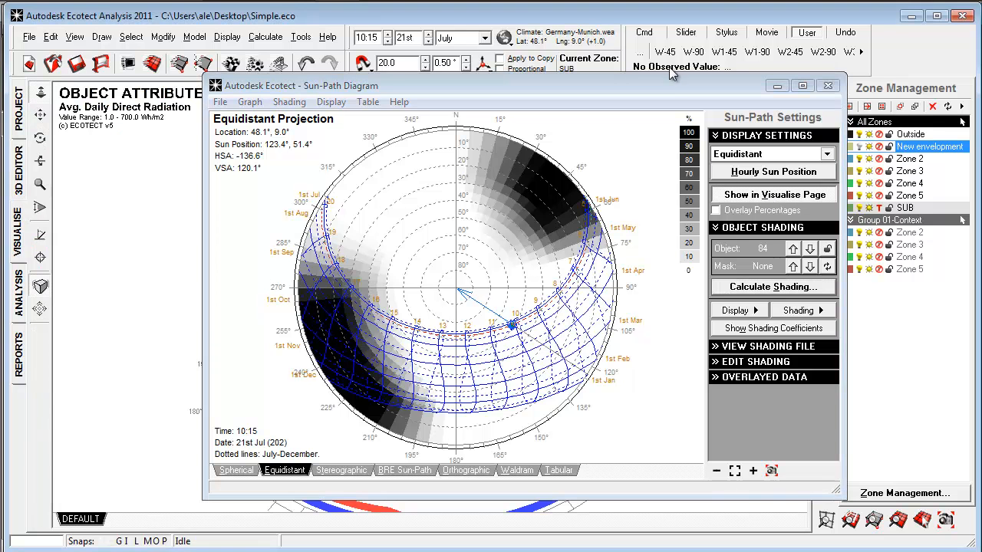
Close the Sun-Path Diagram window, leaving the shading mask dome in the 3D view
left_click(828, 86)
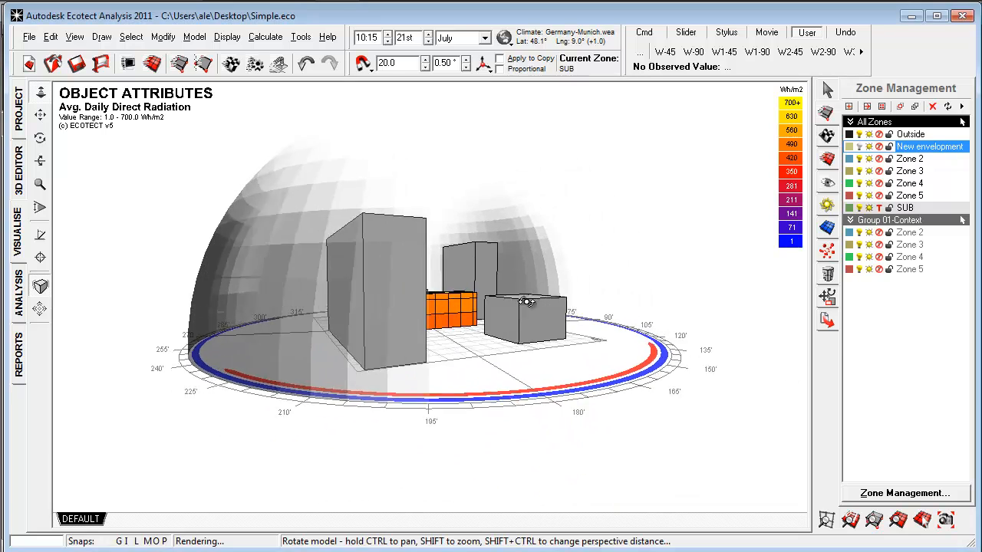
Orbit the model to inspect the radiation-coloured box inside the overshadowing dome
left_click_drag(524, 300, 555, 345)
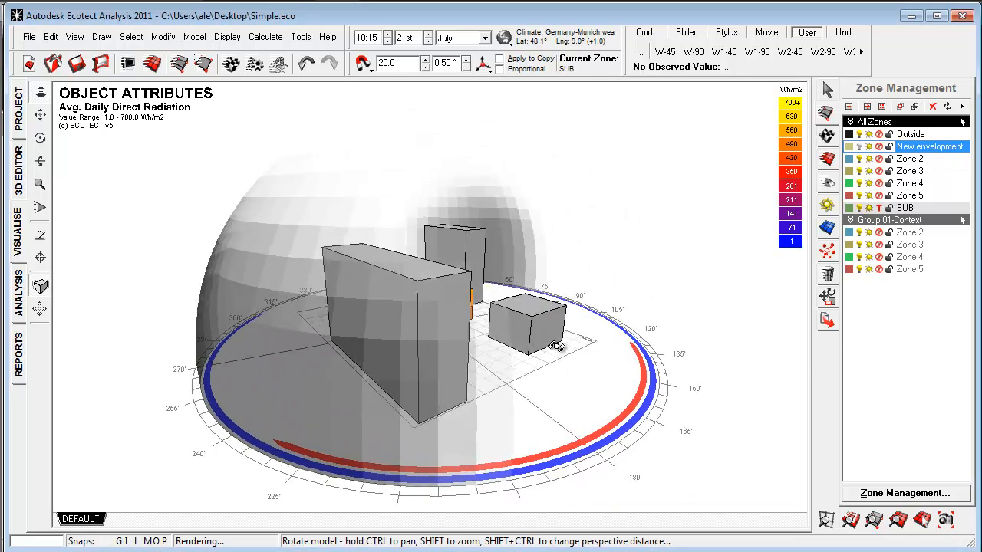
left_click_drag(560, 346, 429, 391)
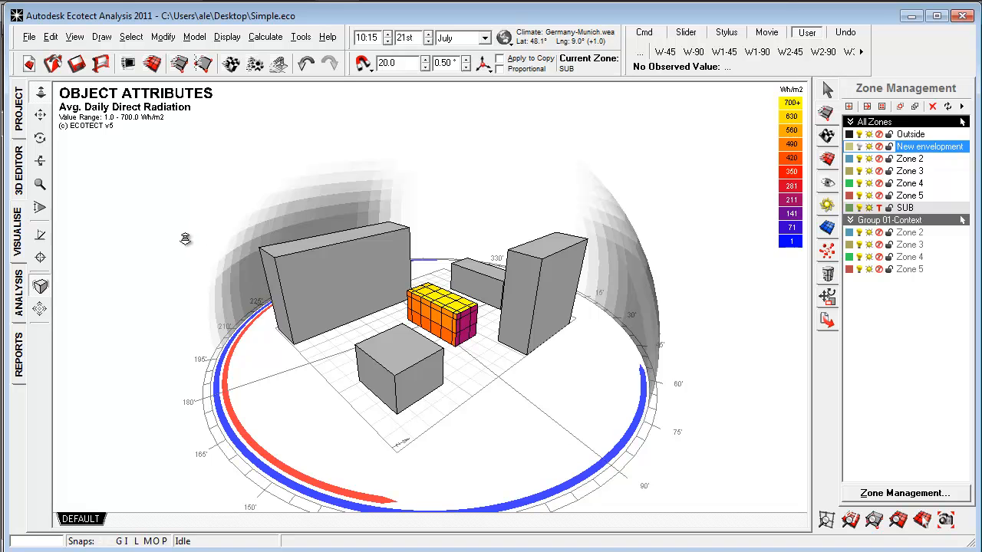
mouse_move(239, 250)
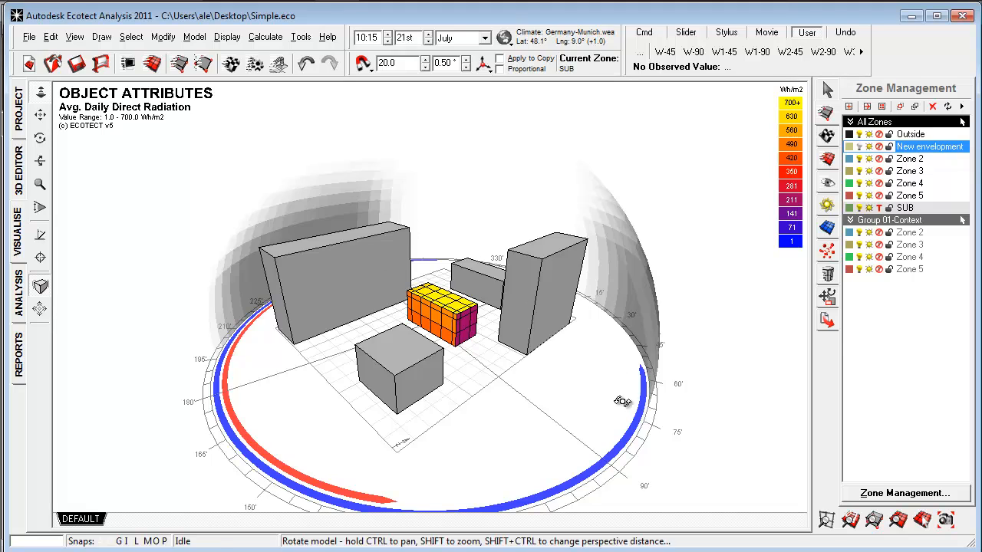
left_click_drag(621, 399, 560, 376)
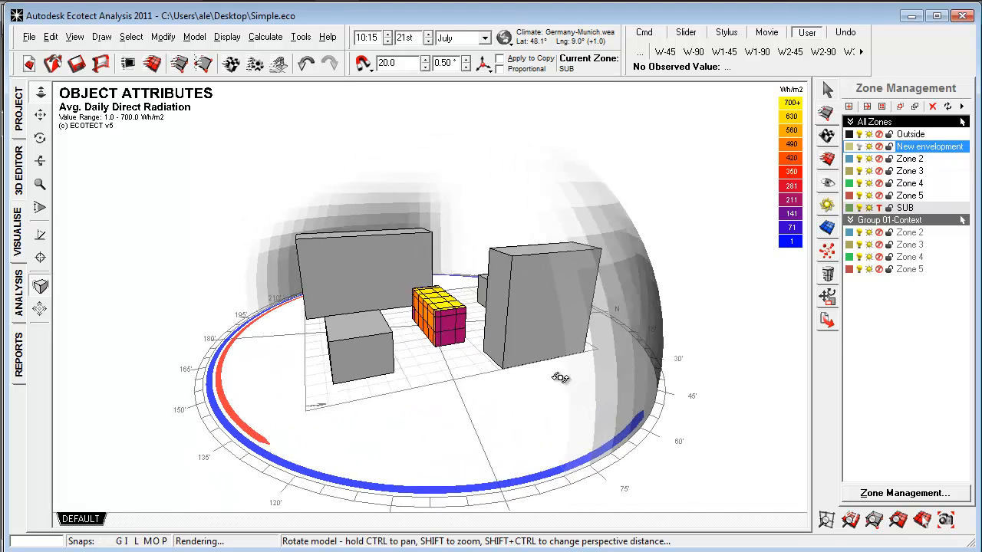
left_click_drag(560, 376, 448, 412)
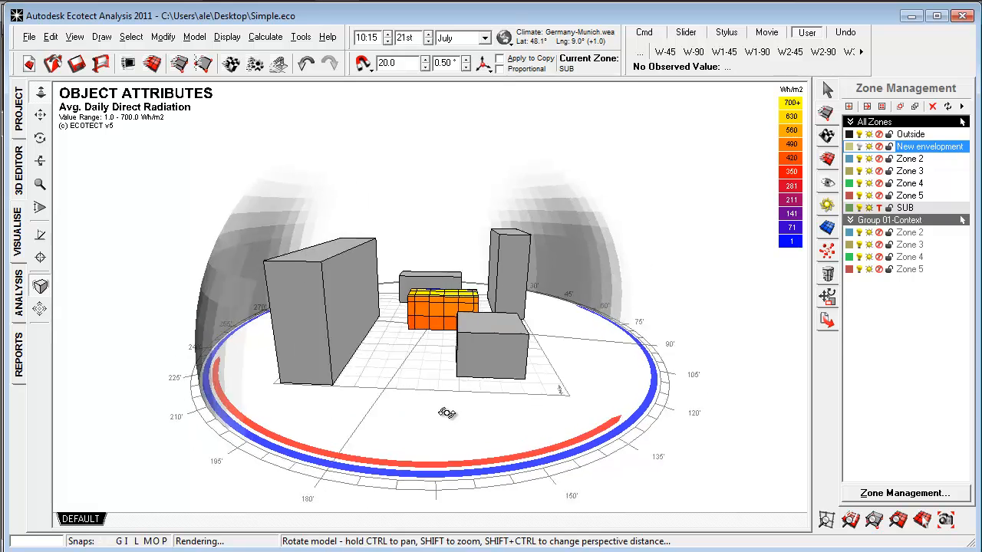